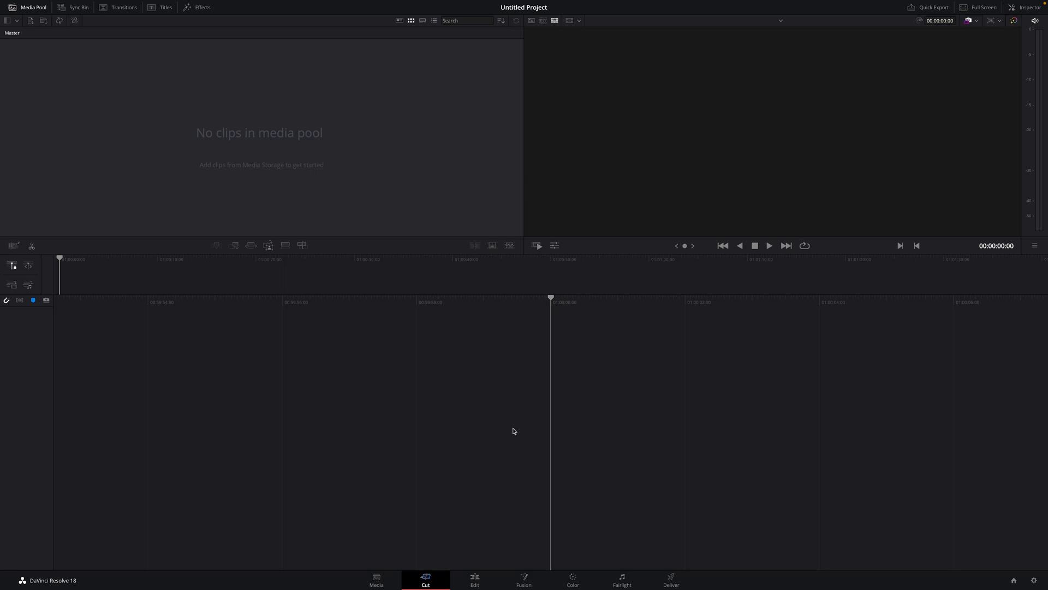
{"action": "mouse_move", "coordinate": [528, 579]}
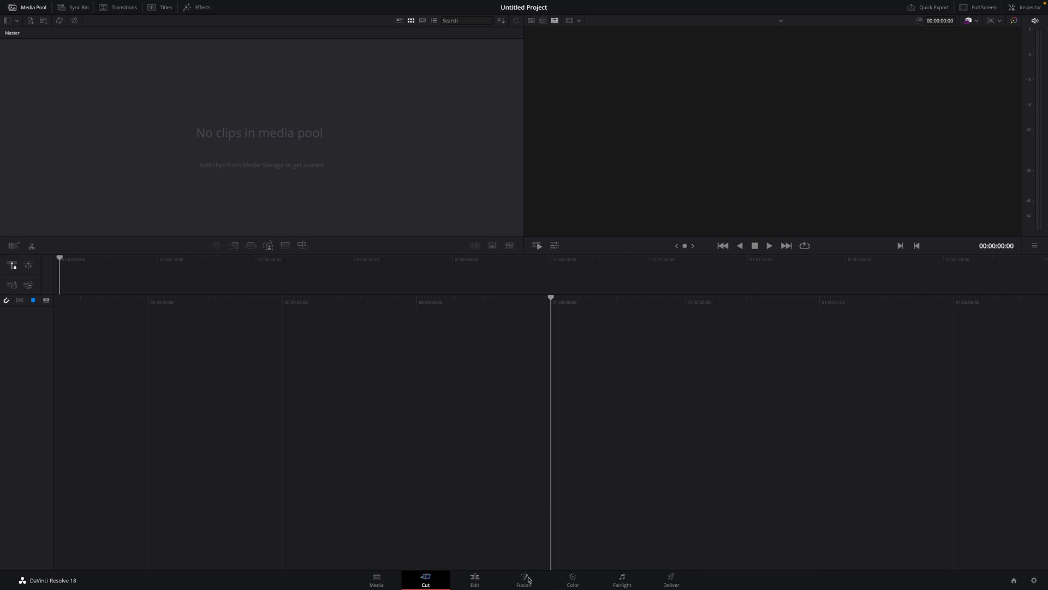
Switch to the Fusion page and add a Contour node feeding MediaOut1
{"action": "left_click", "coordinate": [524, 579]}
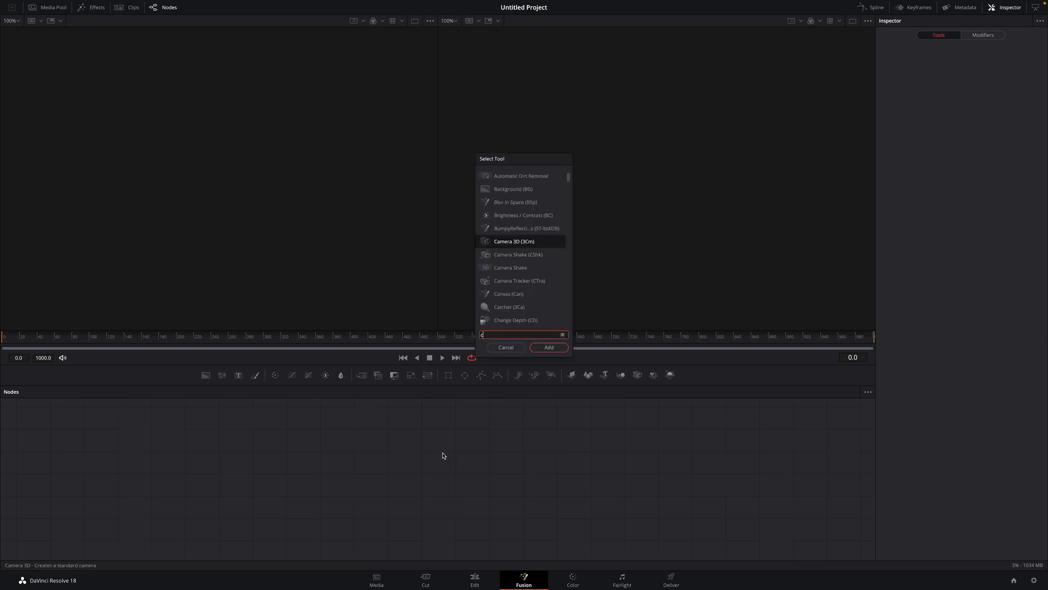
{"action": "type", "text": "on"}
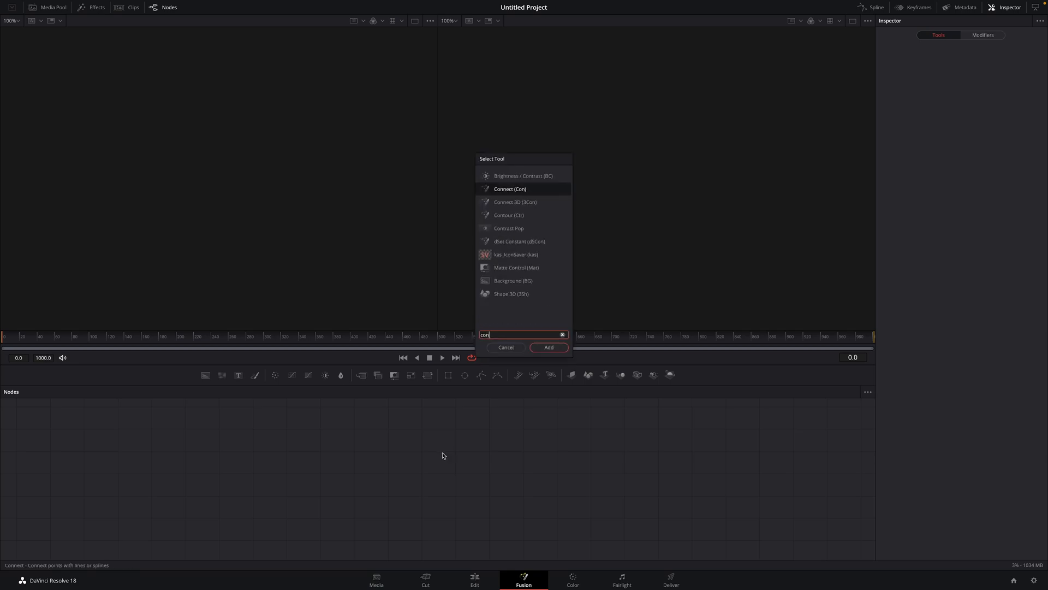
{"action": "left_click", "coordinate": [549, 347]}
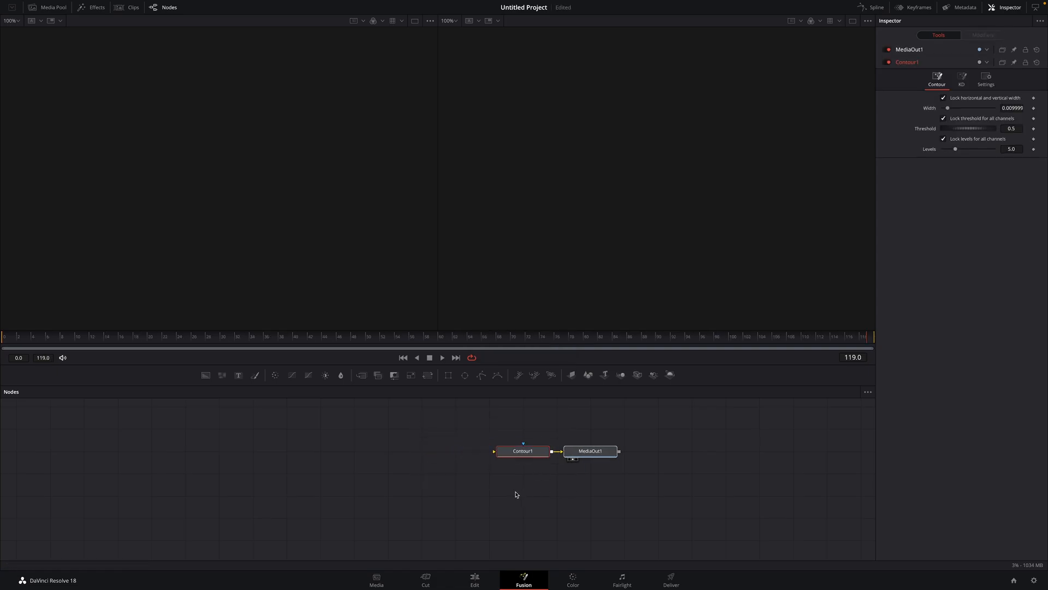
{"action": "left_click", "coordinate": [589, 451]}
{"action": "type", "text": "text"}
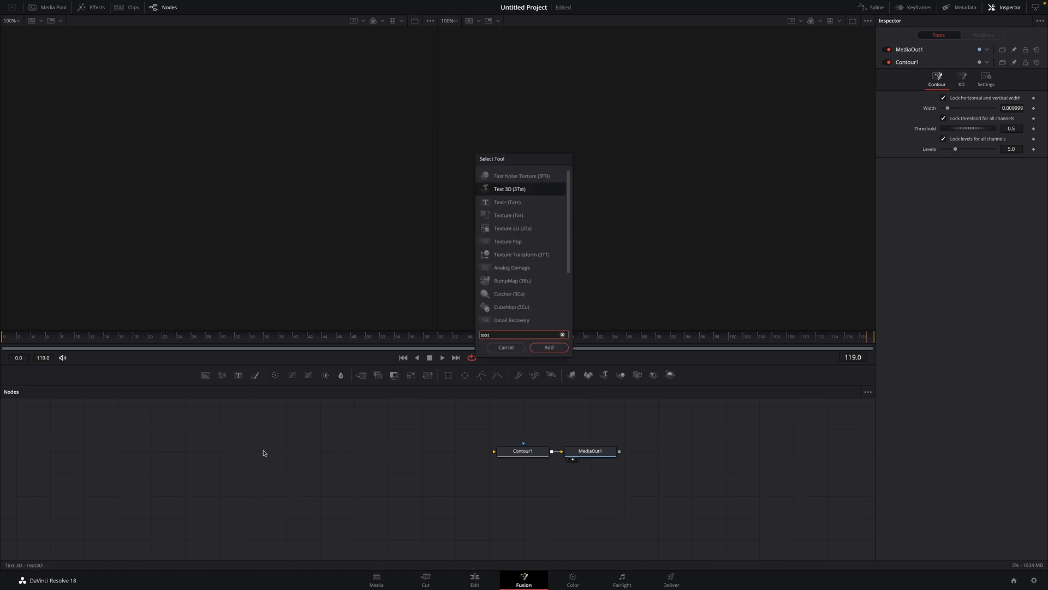
Add a Text+ node reading SOMETHING at size about 0.21 and place it right in the graph
{"action": "left_click", "coordinate": [549, 347]}
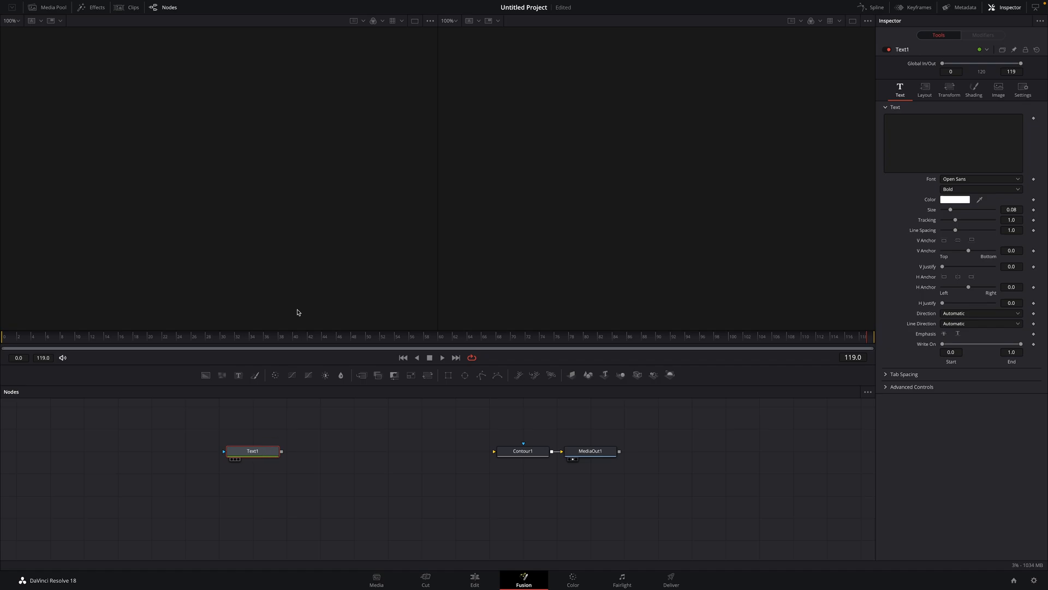
{"action": "double_click", "coordinate": [252, 450]}
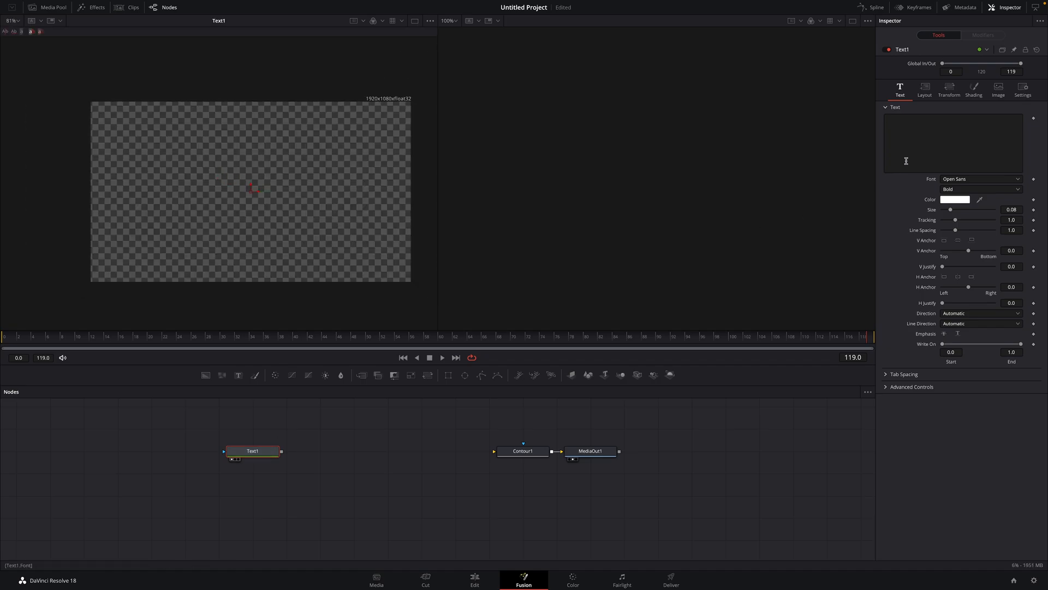
{"action": "type", "text": "SOMETHING"}
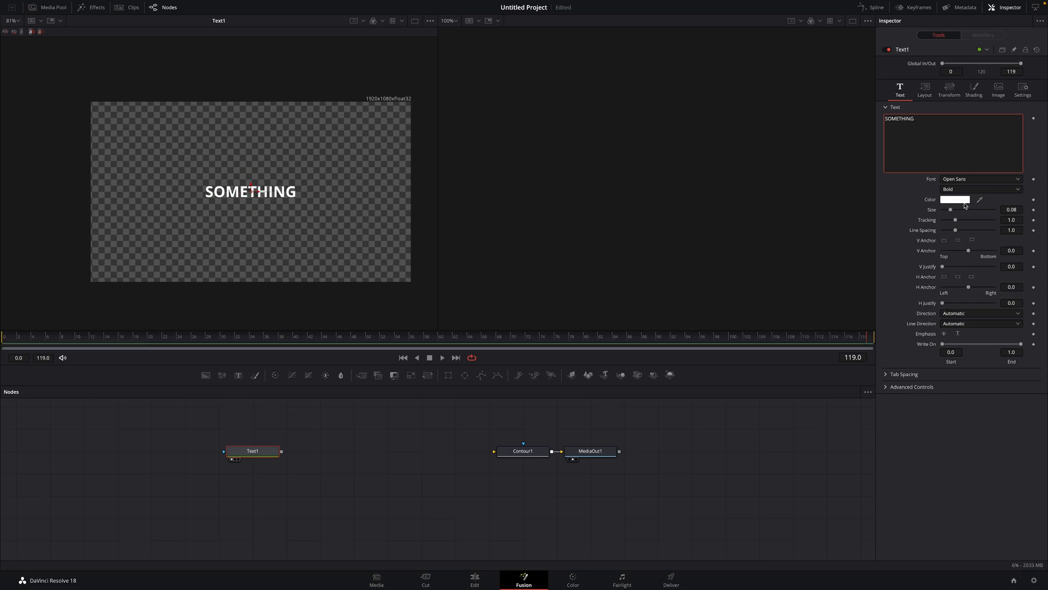
{"action": "left_click_drag", "start_coordinate": [951, 210], "coordinate": [965, 210]}
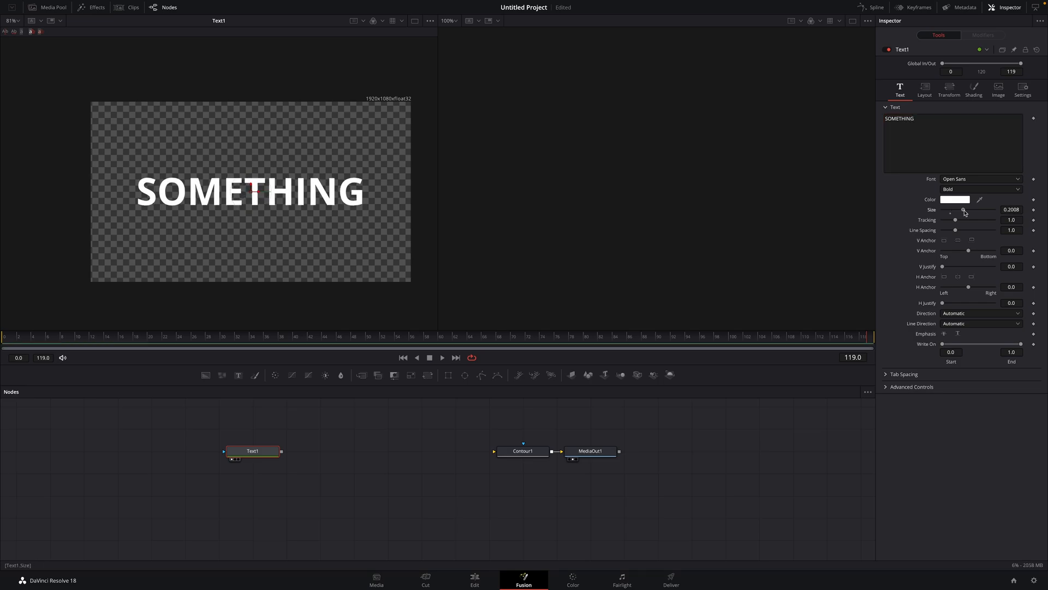
{"action": "left_click_drag", "start_coordinate": [964, 210], "coordinate": [967, 210]}
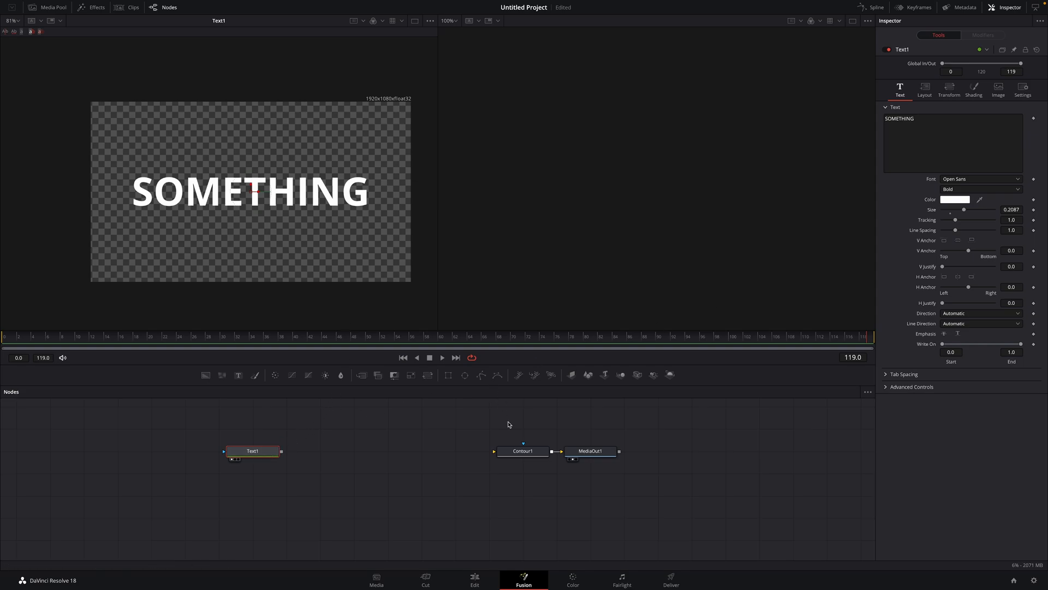
{"action": "mouse_move", "coordinate": [423, 138]}
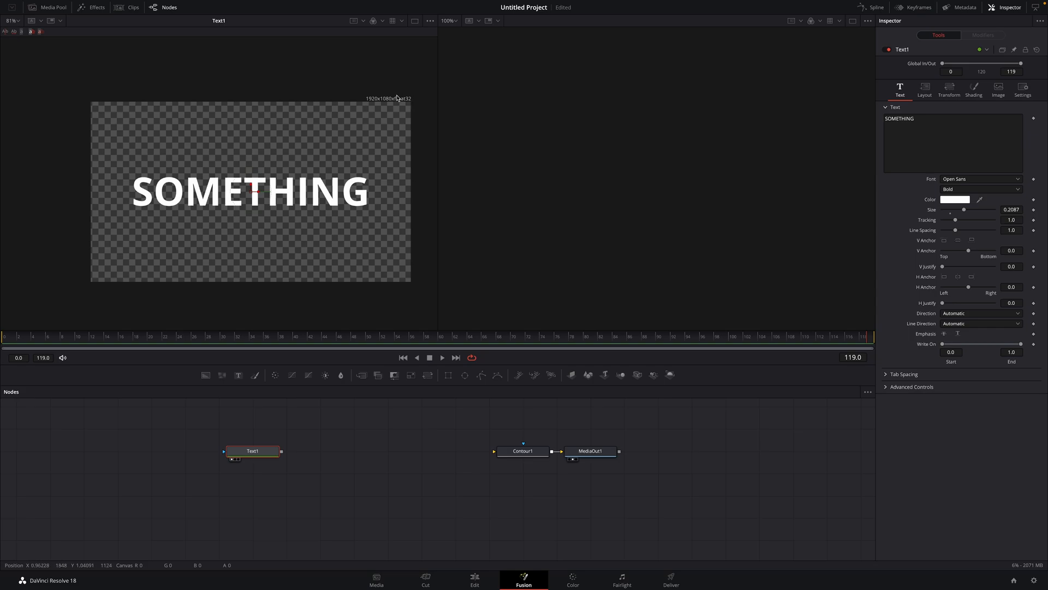
{"action": "mouse_move", "coordinate": [403, 109]}
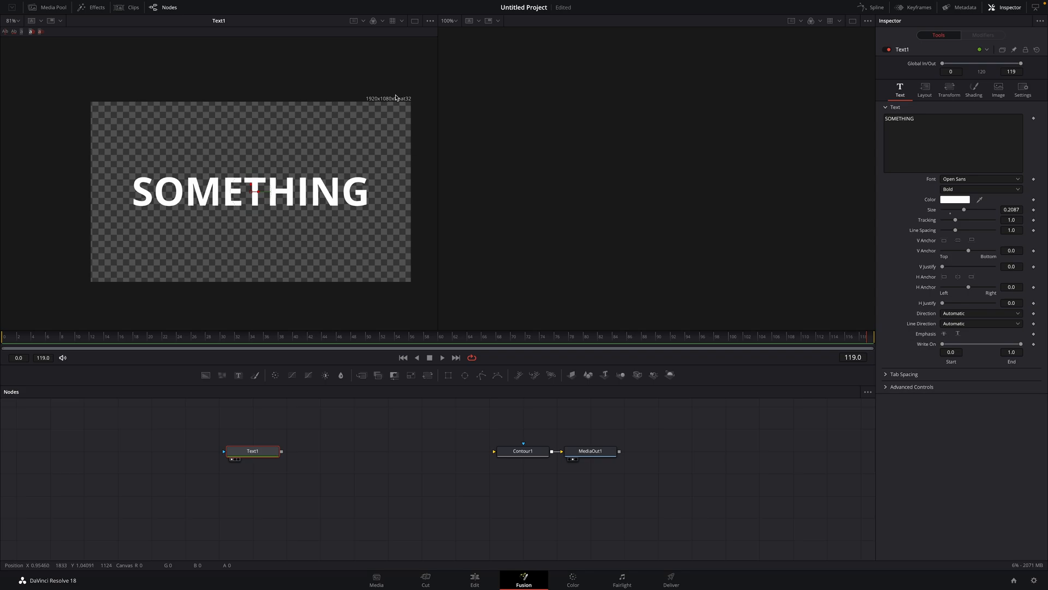
{"action": "mouse_move", "coordinate": [397, 113]}
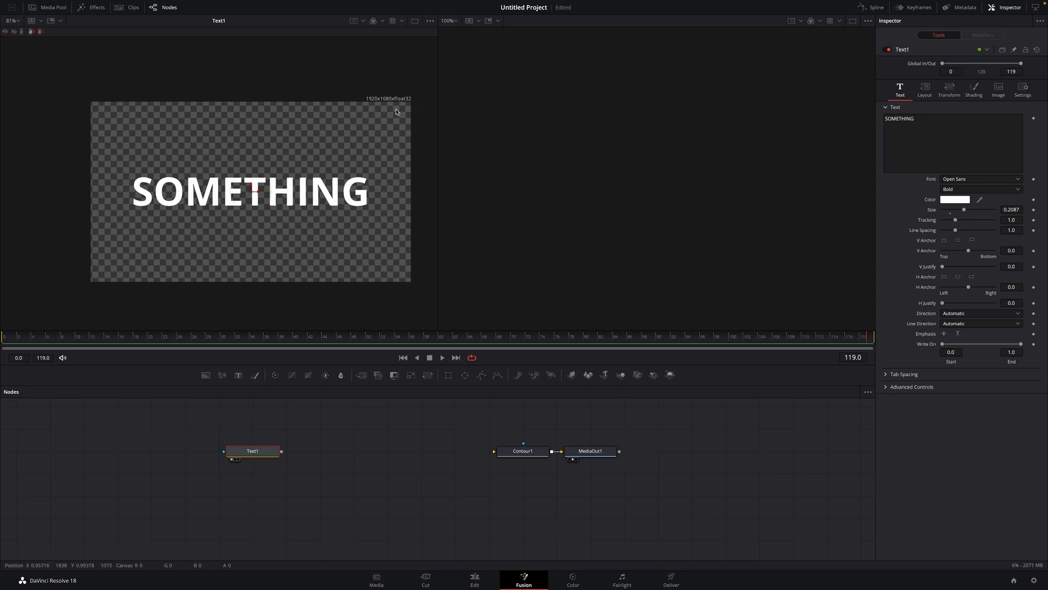
{"action": "left_click_drag", "start_coordinate": [252, 451], "coordinate": [286, 451]}
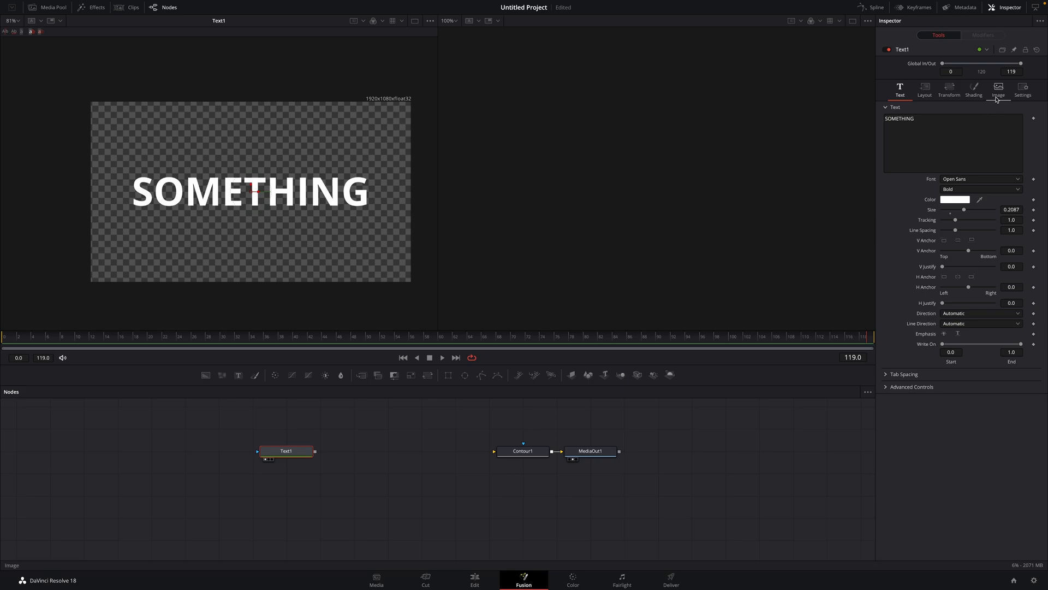
Set Text1's Image depth to int8
{"action": "left_click", "coordinate": [998, 88]}
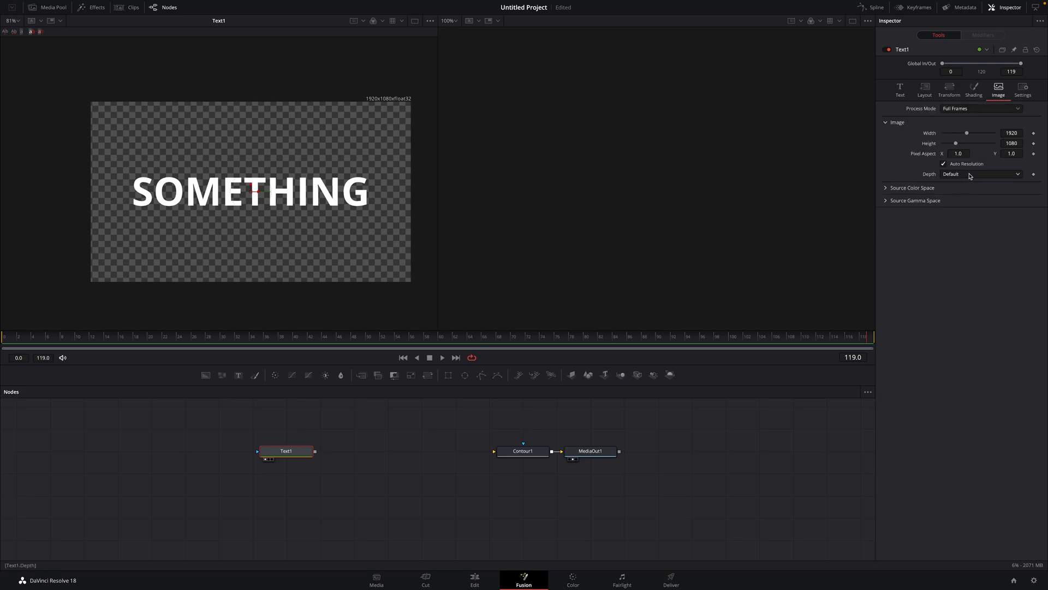
{"action": "left_click", "coordinate": [981, 174]}
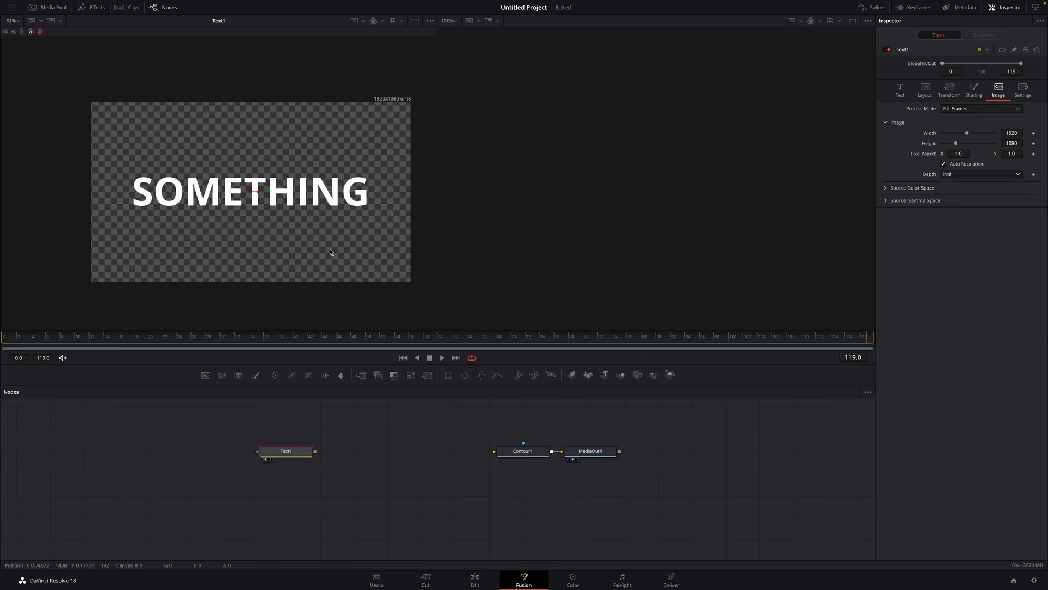
{"action": "mouse_move", "coordinate": [318, 416]}
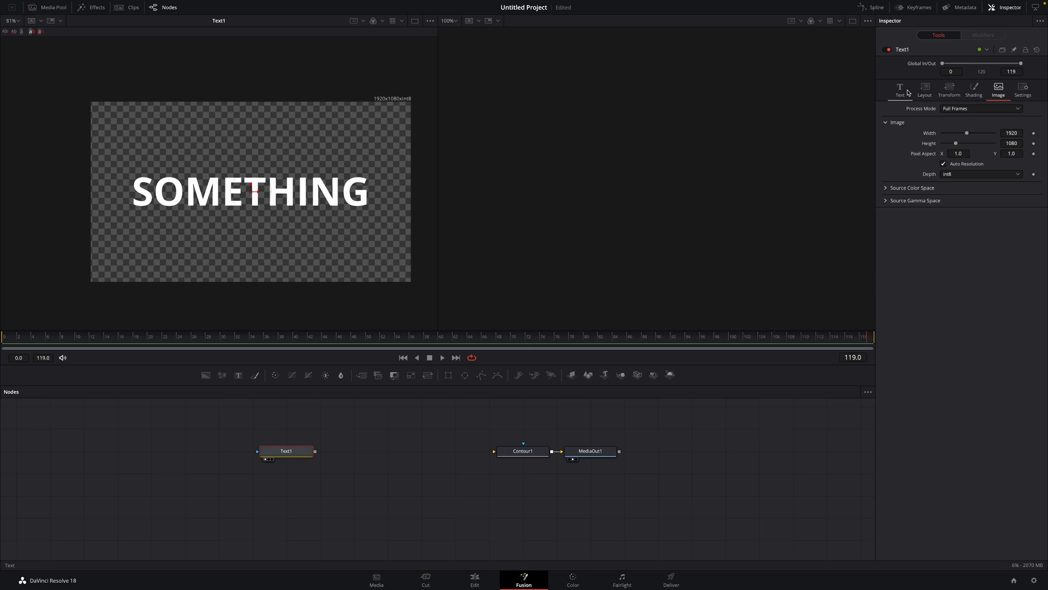
Give SOMETHING a heavy rounded font from the Font dropdown
{"action": "left_click", "coordinate": [899, 91]}
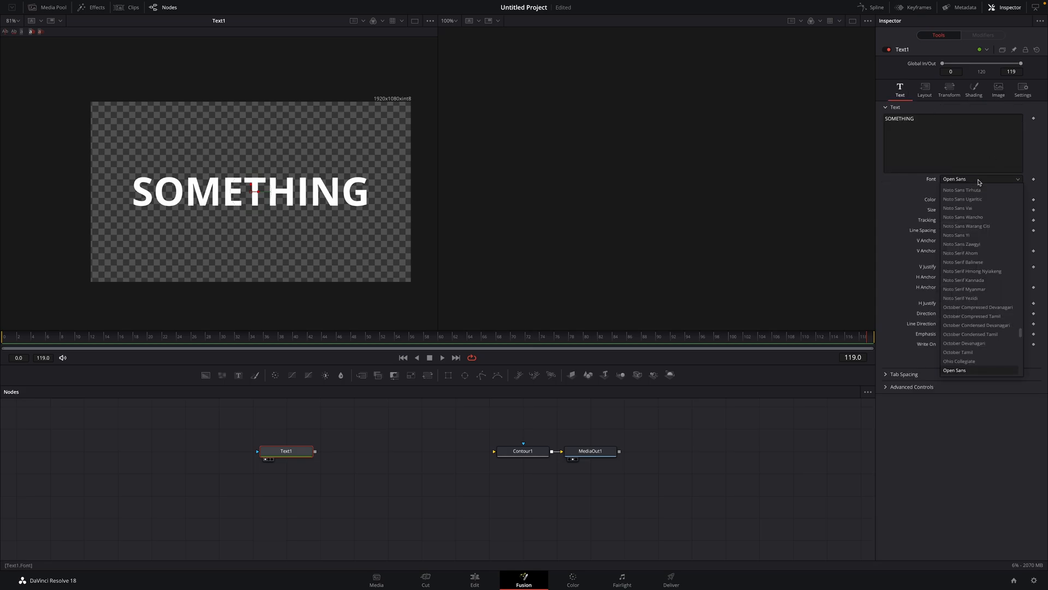
{"action": "scroll", "scroll_direction": "down", "scroll_amount": 3}
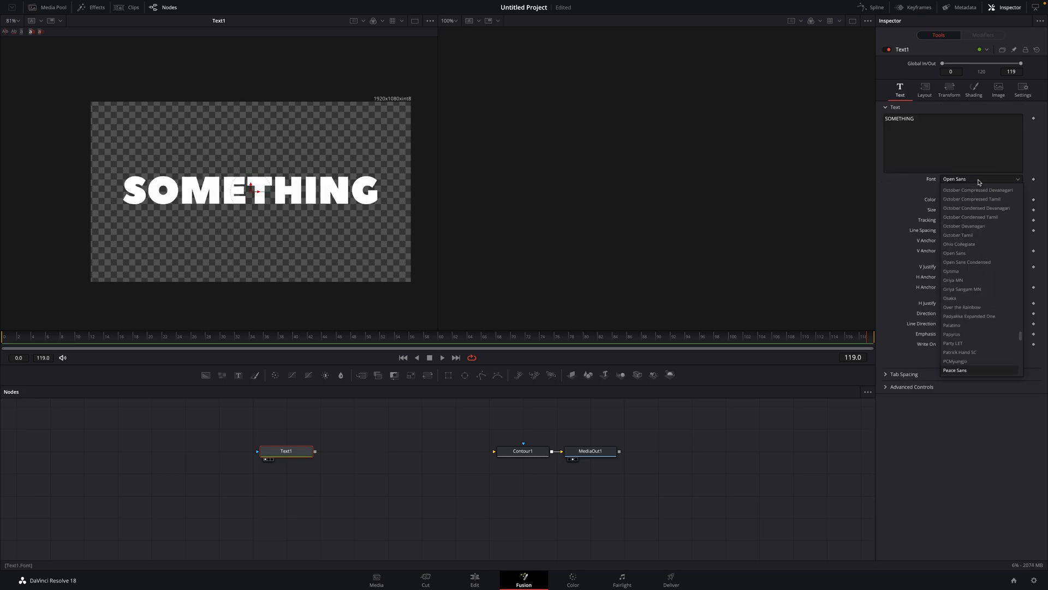
{"action": "left_click", "coordinate": [954, 370]}
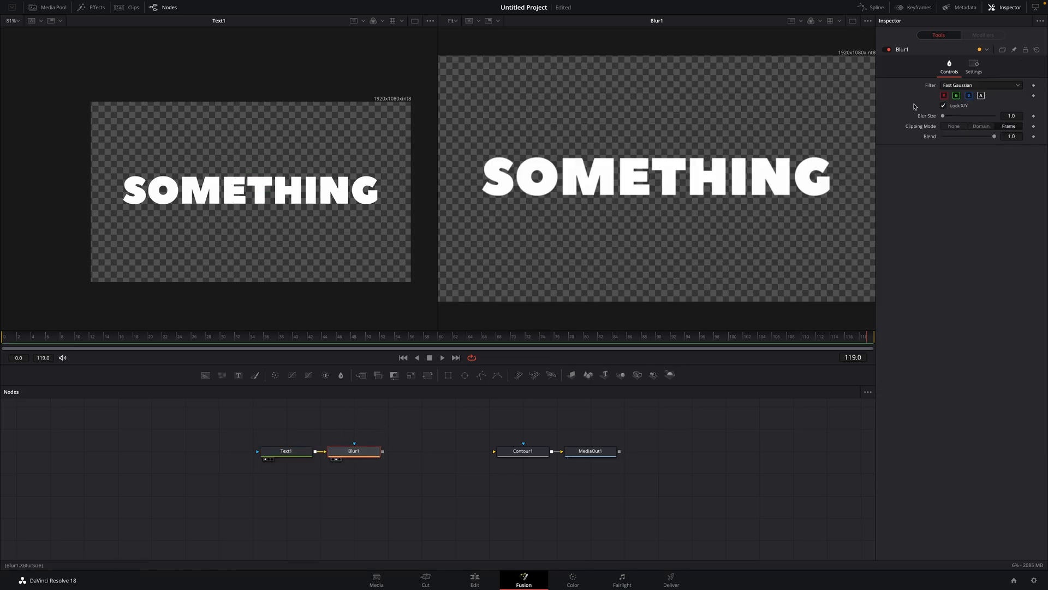
Set Blur1 to Gaussian at size 12 and wire it into Contour1
{"action": "left_click", "coordinate": [981, 86]}
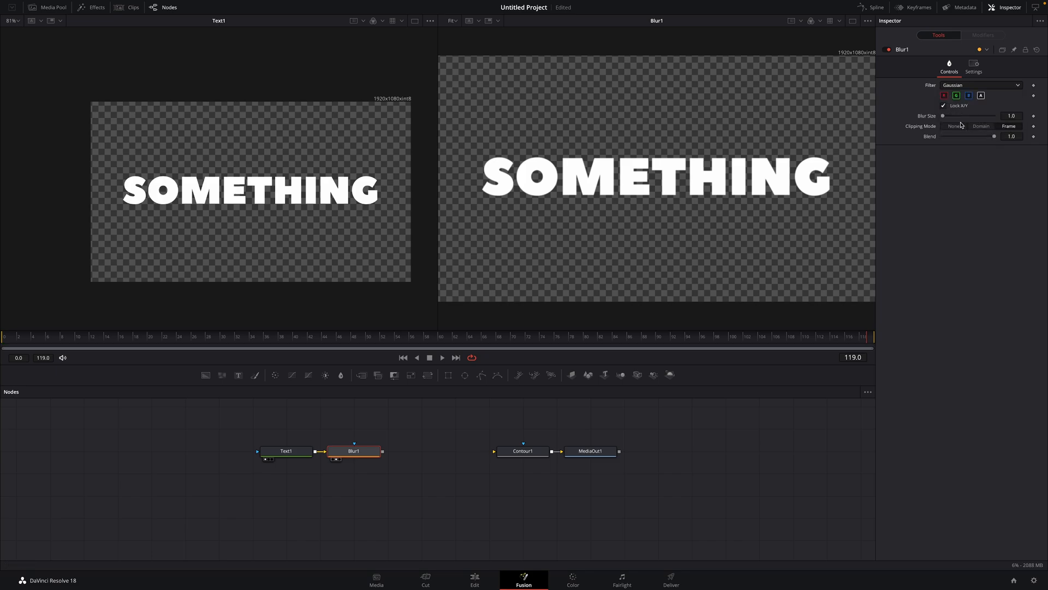
{"action": "left_click", "coordinate": [1011, 115]}
{"action": "type", "text": "12"}
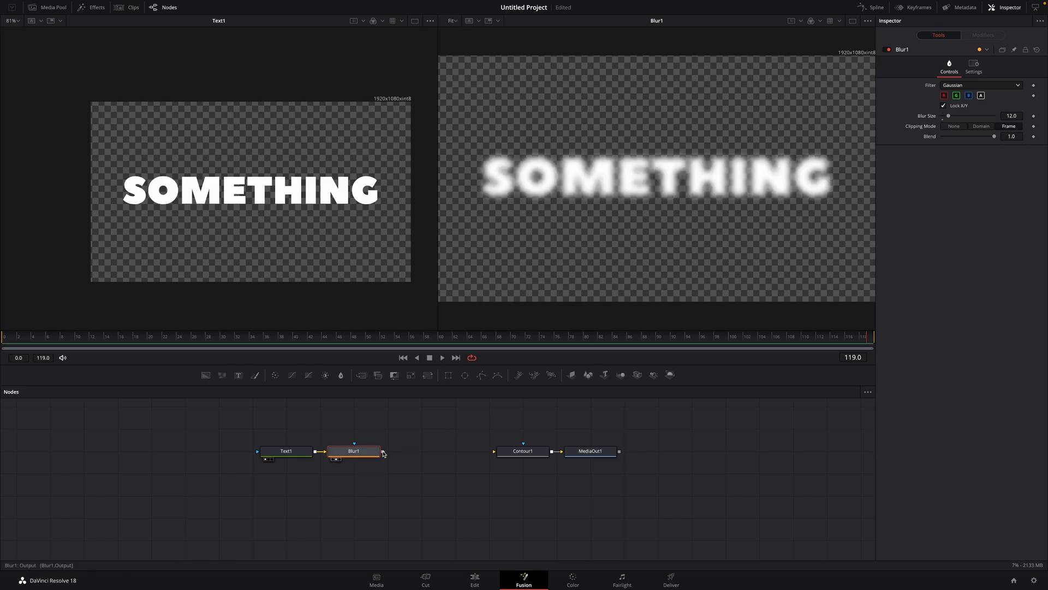
{"action": "left_click_drag", "start_coordinate": [382, 451], "coordinate": [503, 451]}
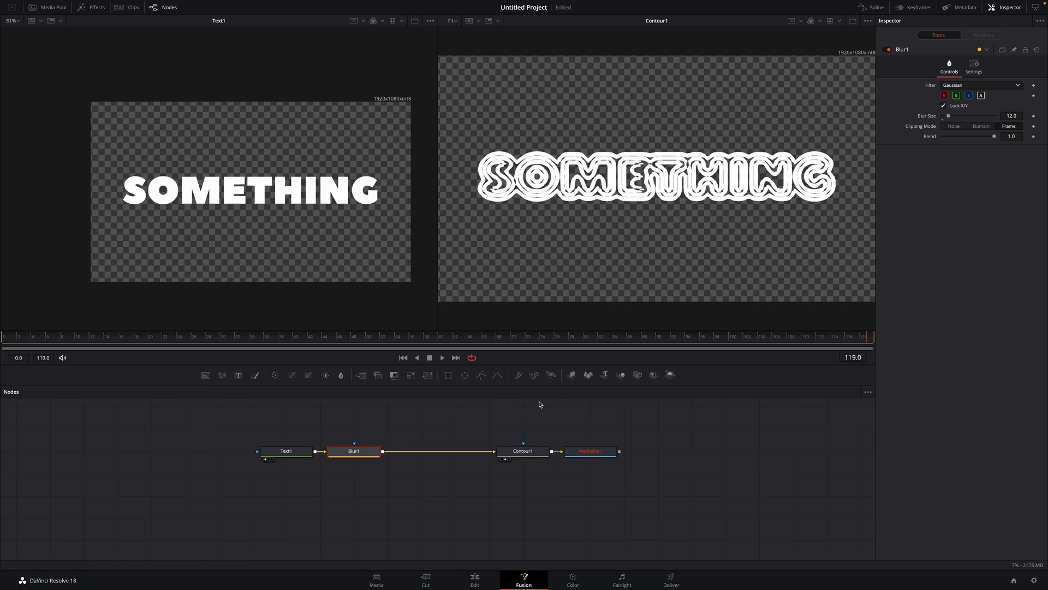
Adjust Contour1's Threshold until it reads 0.414, giving thin outline rings
{"action": "left_click", "coordinate": [489, 451]}
{"action": "type", "text": "0.001"}
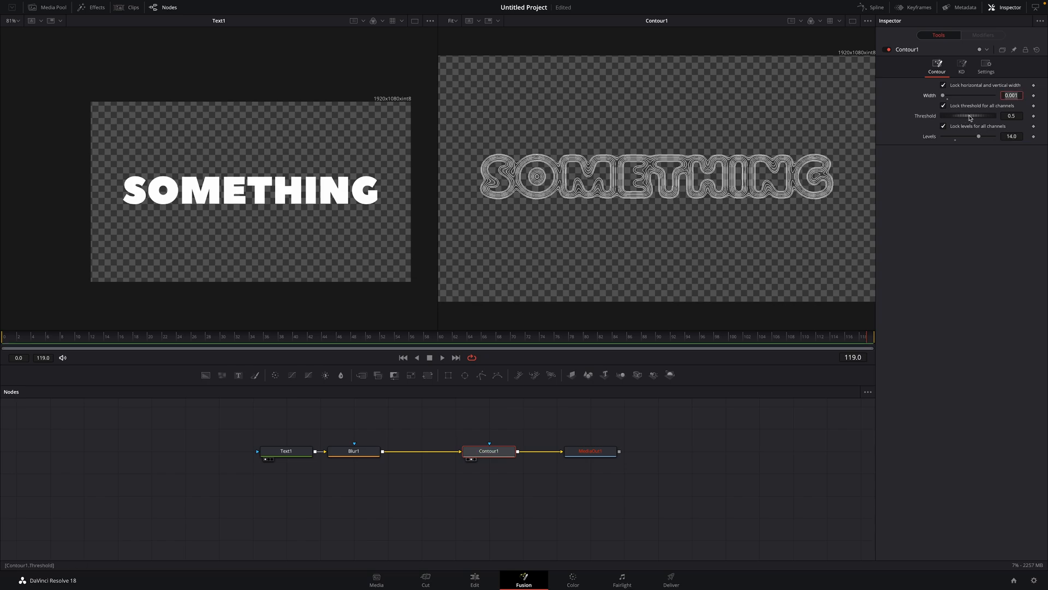
{"action": "left_click_drag", "start_coordinate": [969, 116], "coordinate": [949, 116]}
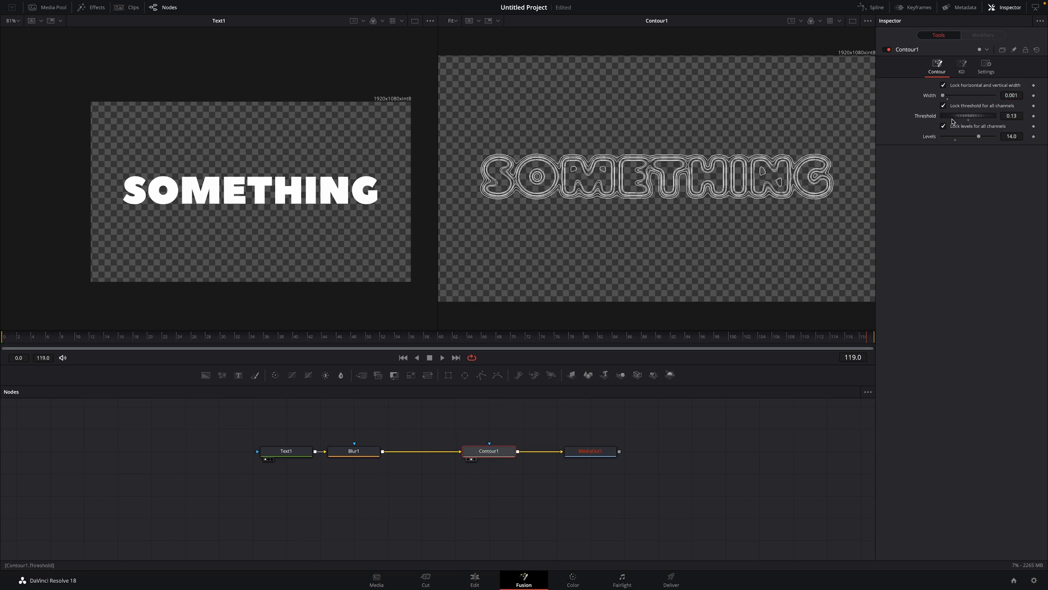
{"action": "left_click_drag", "start_coordinate": [979, 116], "coordinate": [952, 116]}
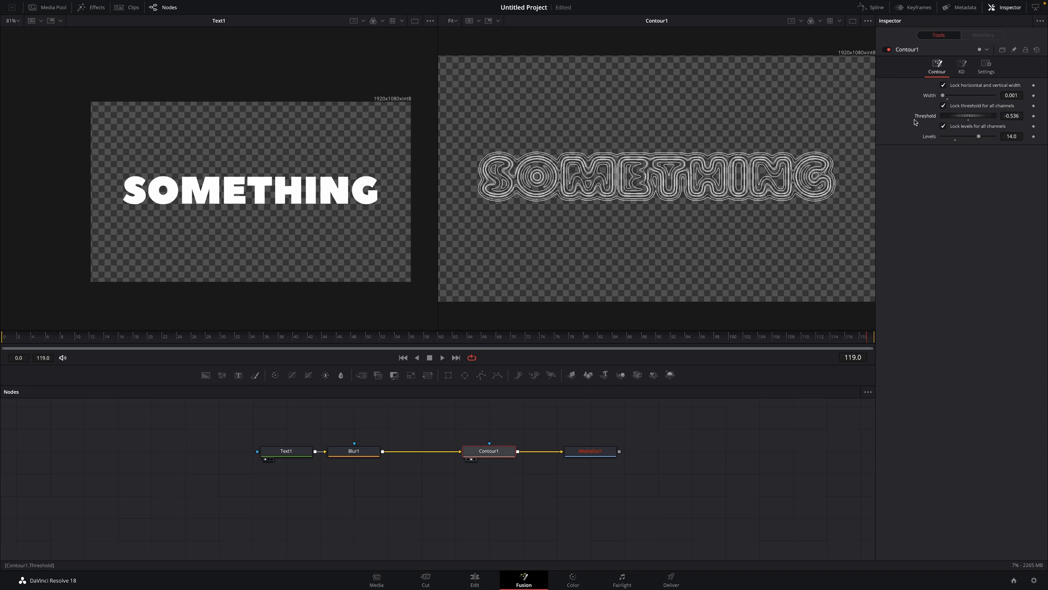
{"action": "left_click_drag", "start_coordinate": [969, 116], "coordinate": [964, 115]}
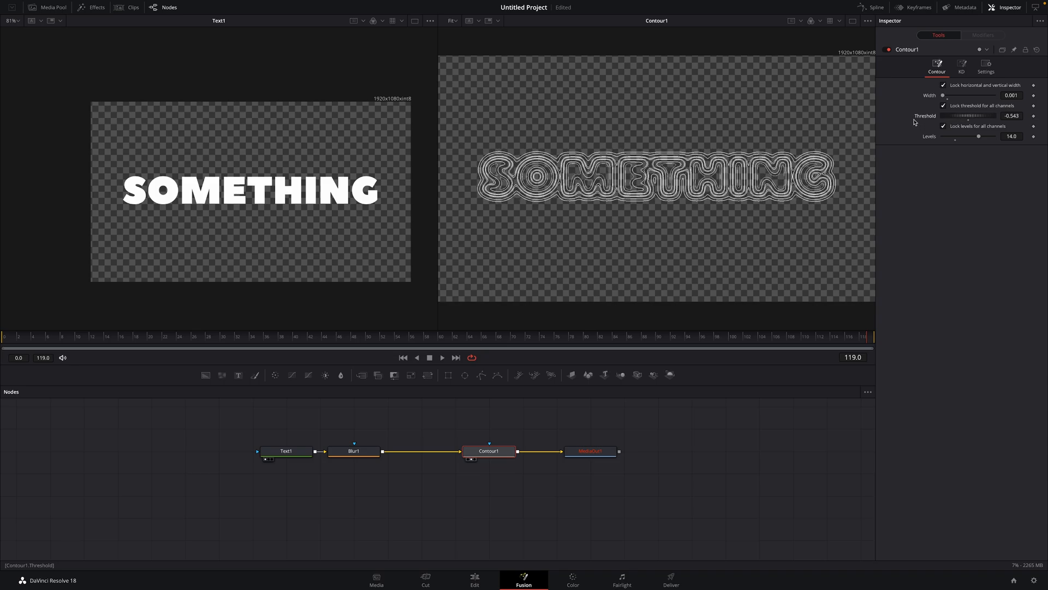
{"action": "left_click_drag", "start_coordinate": [973, 115], "coordinate": [980, 116]}
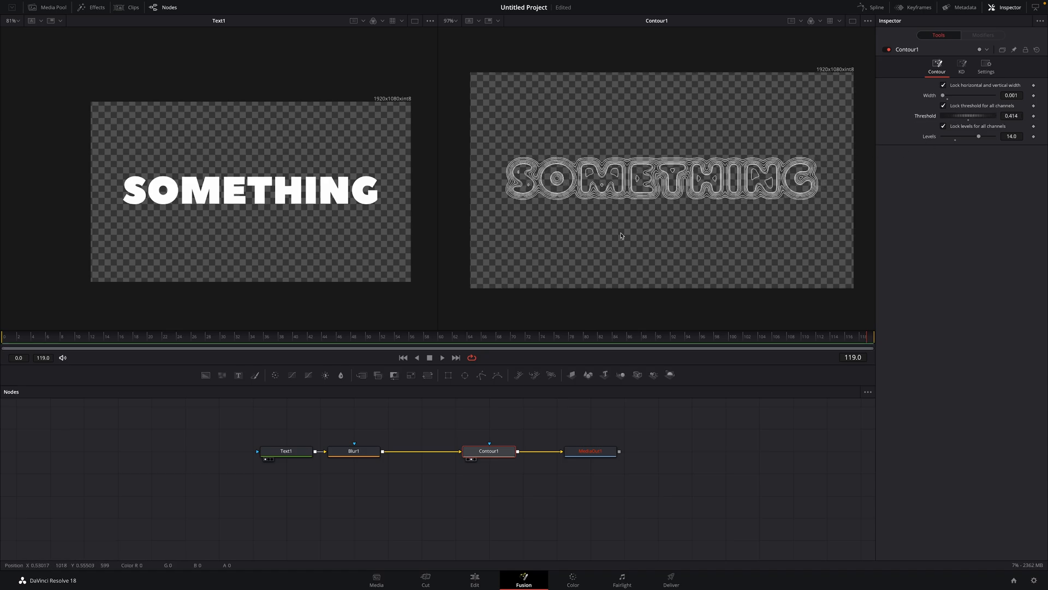
{"action": "mouse_move", "coordinate": [648, 161]}
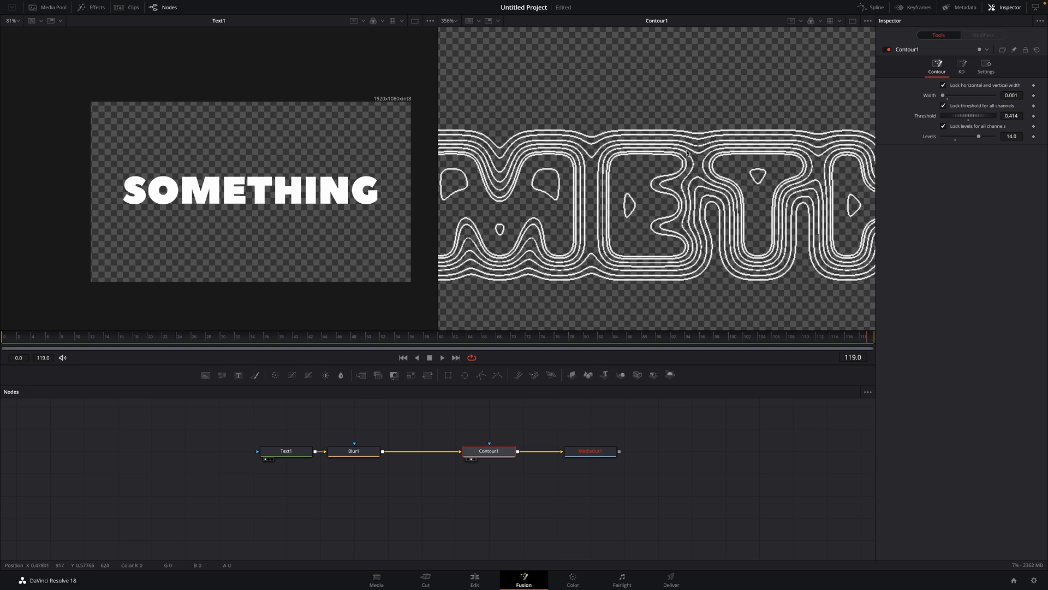
Set Contour1's Super-sampling to 4x4 for smoother lines
{"action": "left_click", "coordinate": [961, 67]}
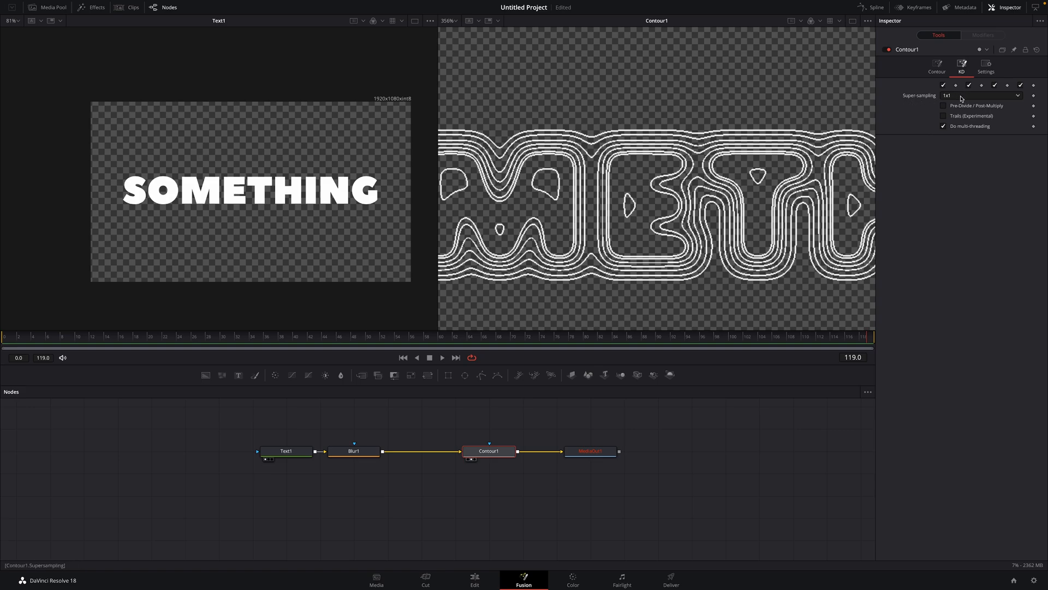
{"action": "left_click", "coordinate": [980, 95]}
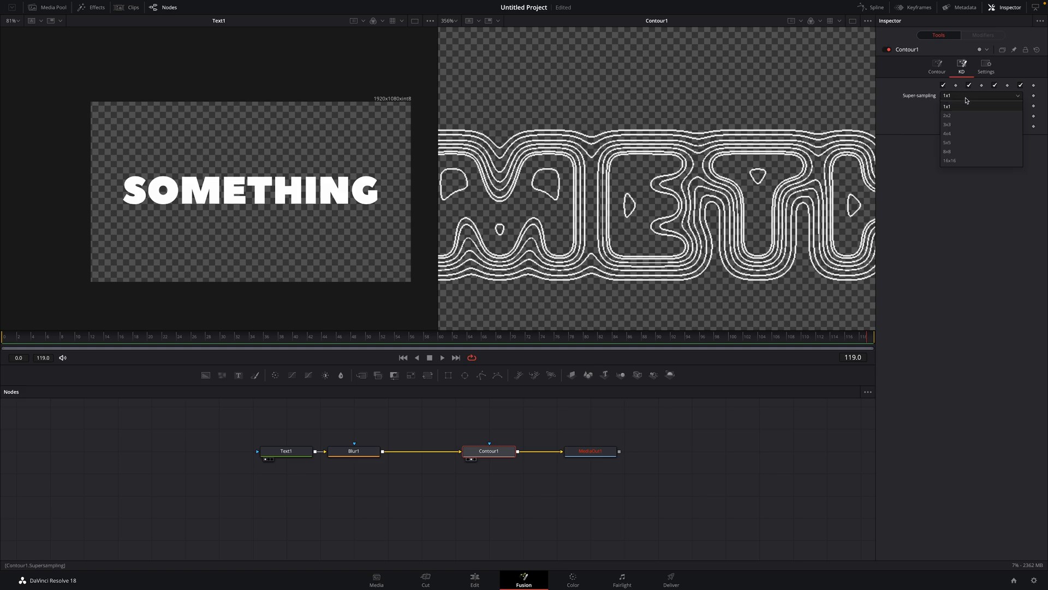
{"action": "left_click", "coordinate": [947, 134]}
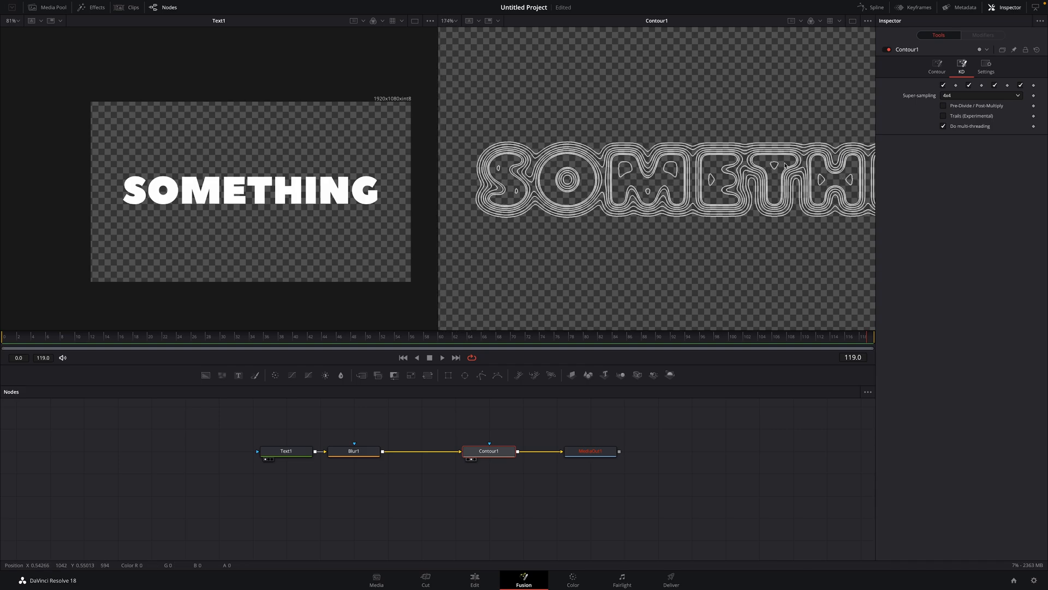
{"action": "scroll", "scroll_direction": "down", "scroll_amount": 3}
{"action": "type", "text": "bl"}
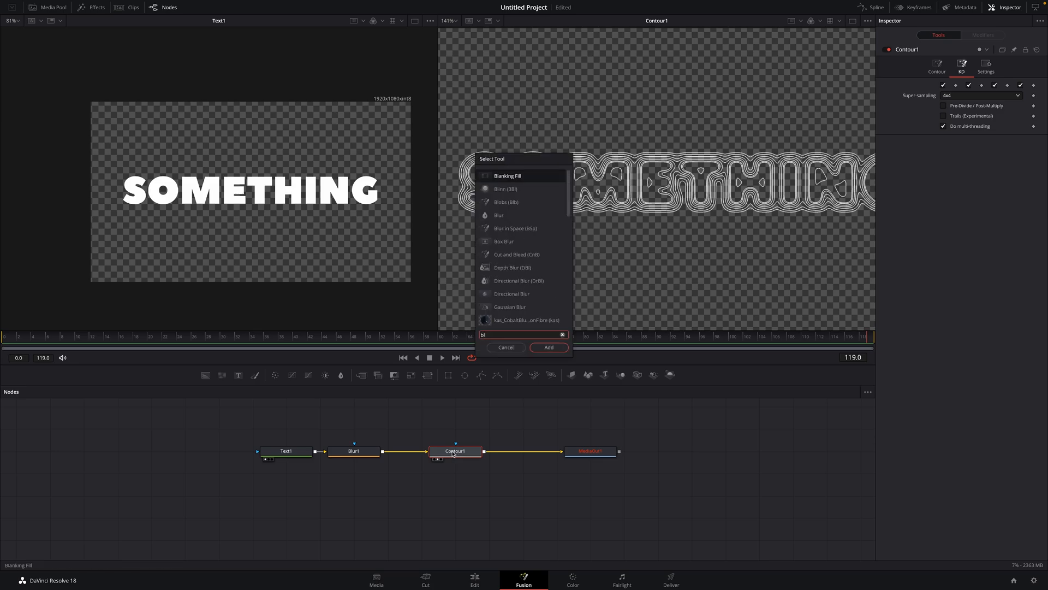
Add a Gaussian Blur2 node after Contour1
{"action": "left_click", "coordinate": [548, 348]}
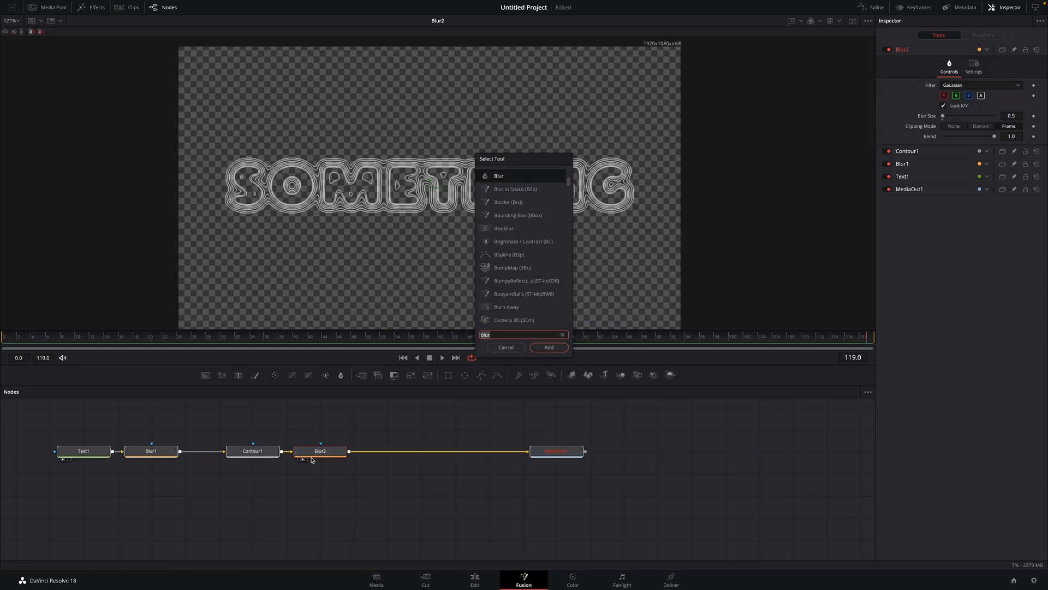
Add Color1 after Blur2 with a warm orange tint (Green 0.772, Blue 0.402) set to Multiply
{"action": "left_click", "coordinate": [549, 347]}
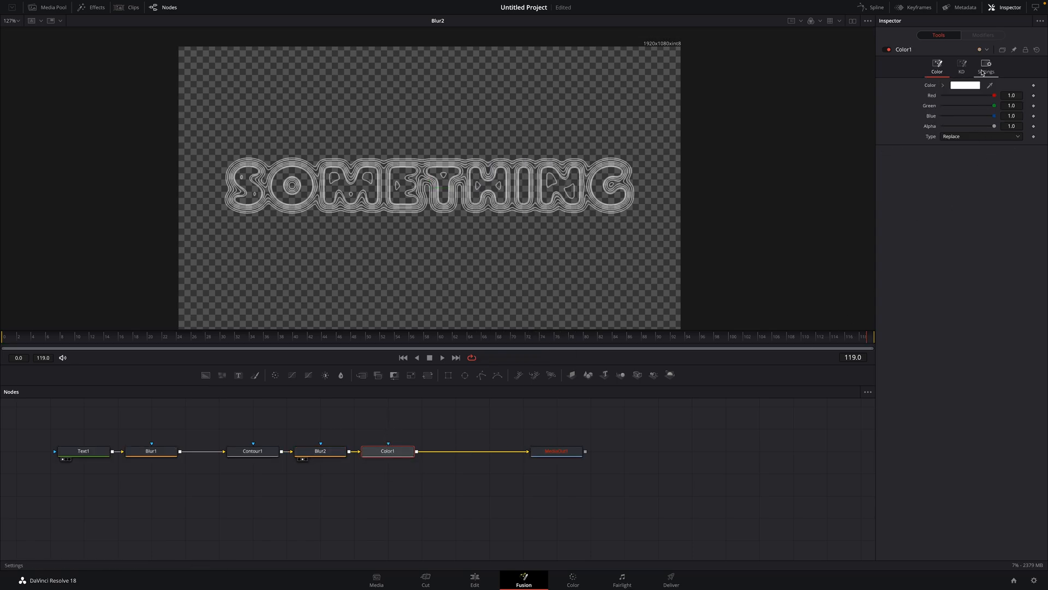
{"action": "left_click_drag", "start_coordinate": [996, 105], "coordinate": [994, 105]}
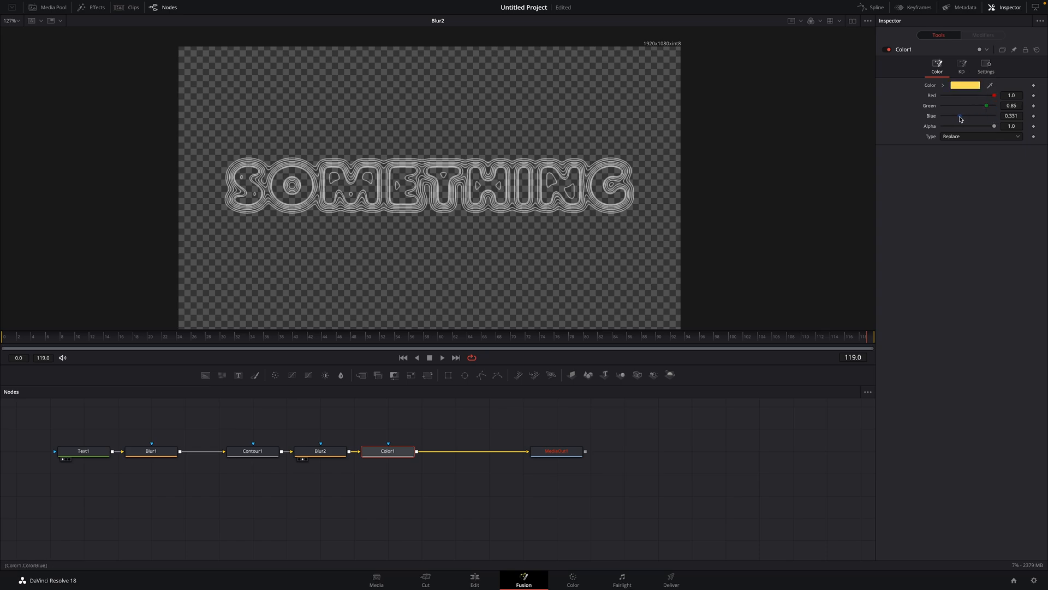
{"action": "left_click_drag", "start_coordinate": [986, 105], "coordinate": [980, 105]}
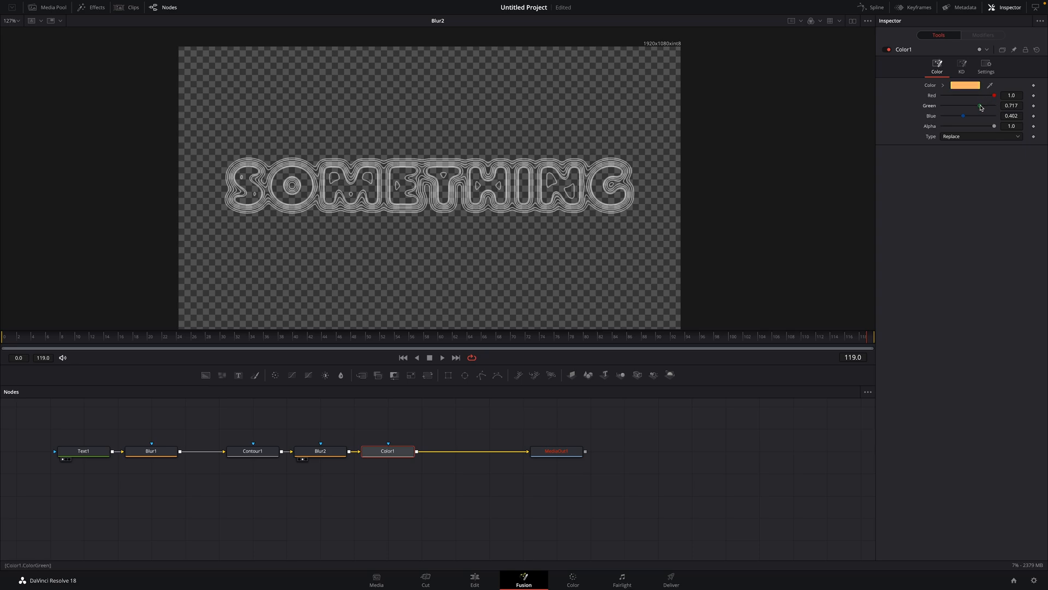
{"action": "left_click_drag", "start_coordinate": [969, 105], "coordinate": [983, 105]}
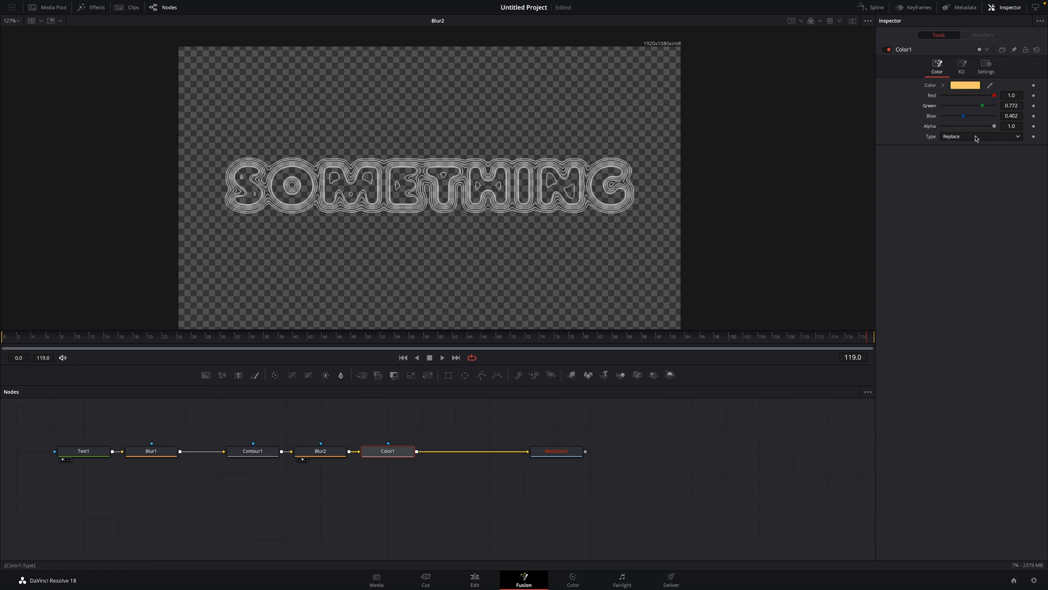
{"action": "left_click", "coordinate": [979, 136]}
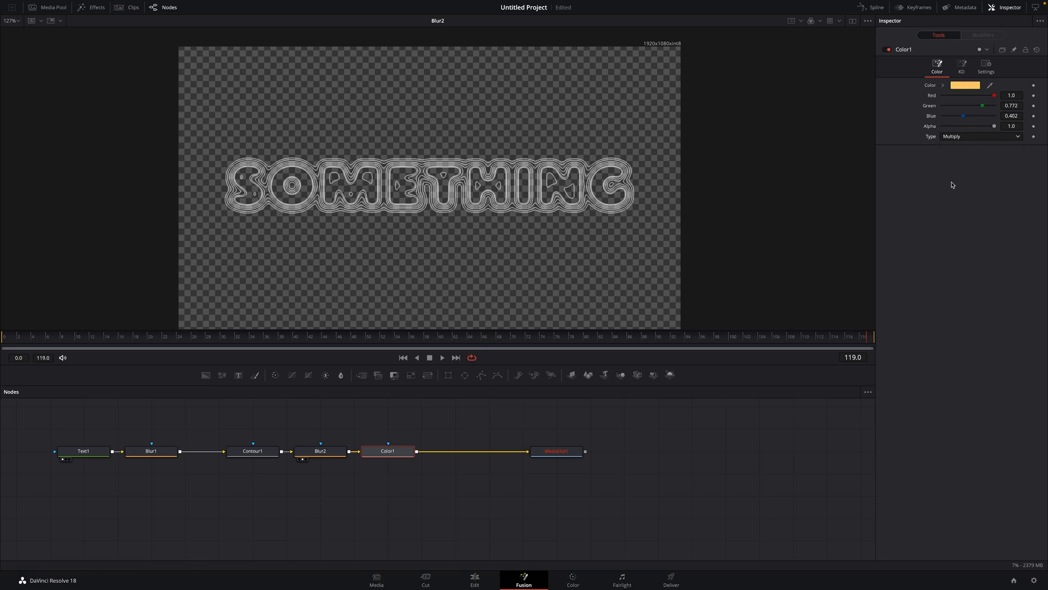
{"action": "left_click", "coordinate": [387, 451]}
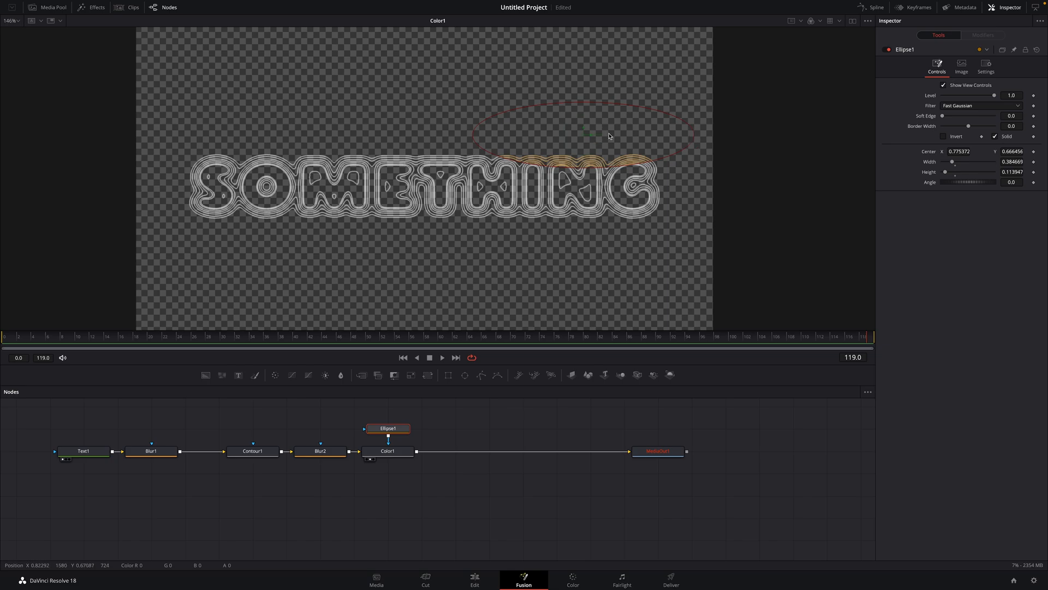
Recenter Ellipse1, give it Soft Edge 0.074, invert it and widen it to about 1.02
{"action": "left_click_drag", "start_coordinate": [608, 137], "coordinate": [595, 137]}
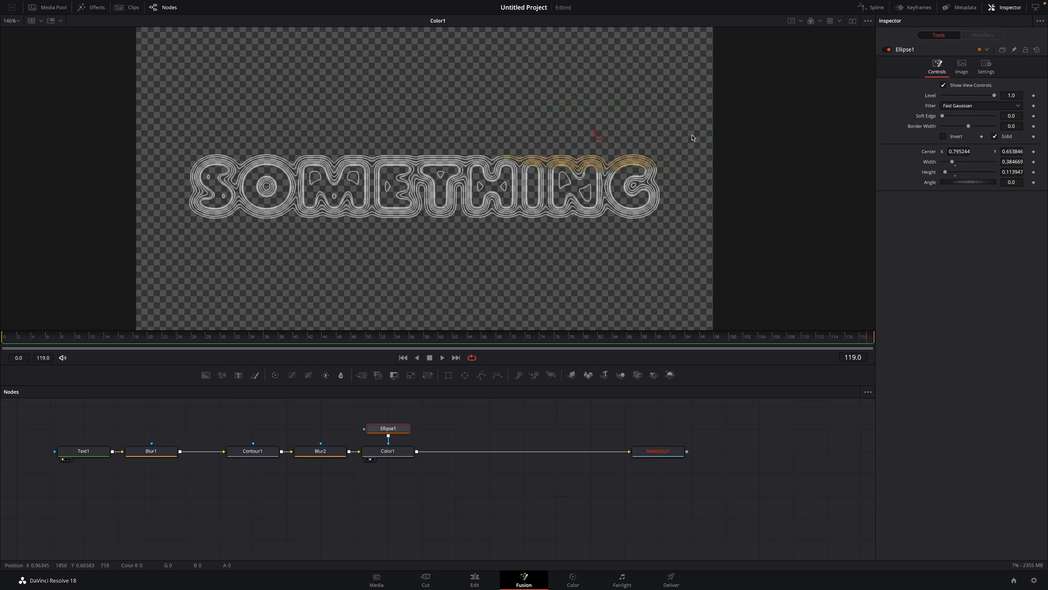
{"action": "left_click_drag", "start_coordinate": [594, 137], "coordinate": [594, 142]}
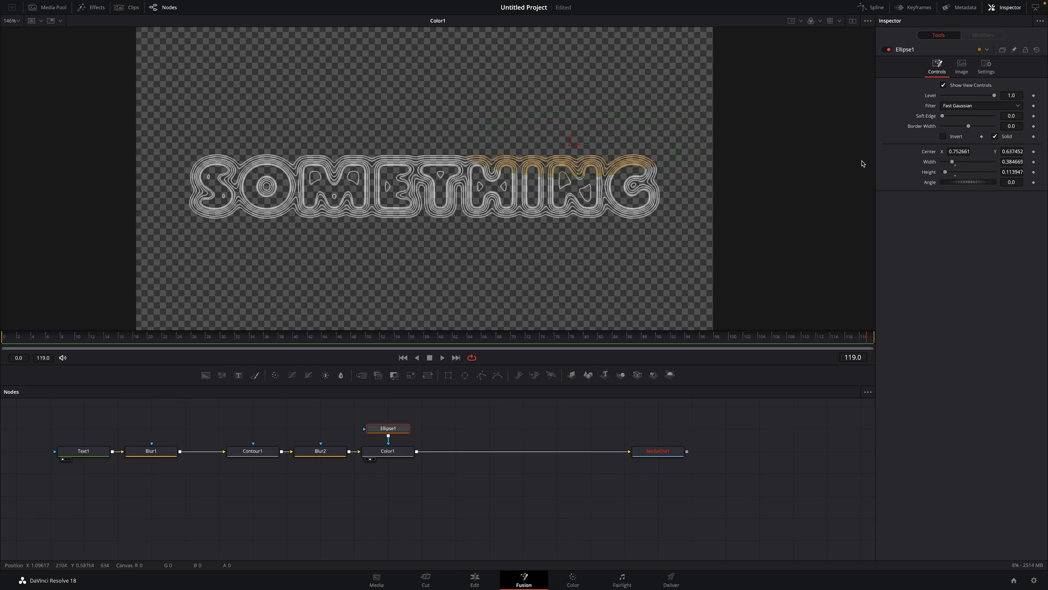
{"action": "left_click_drag", "start_coordinate": [943, 115], "coordinate": [961, 116]}
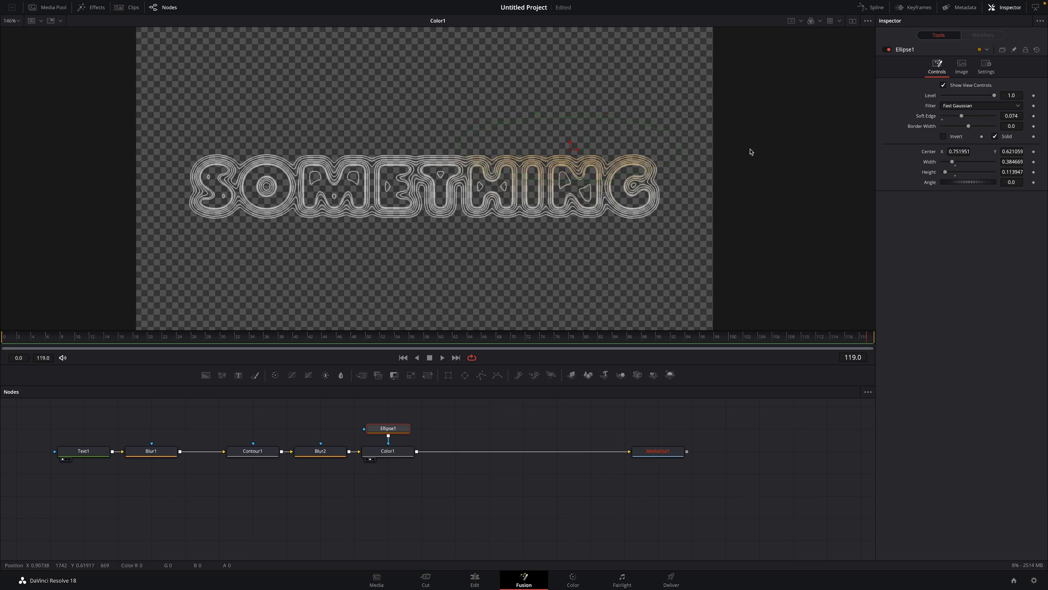
{"action": "left_click", "coordinate": [944, 137]}
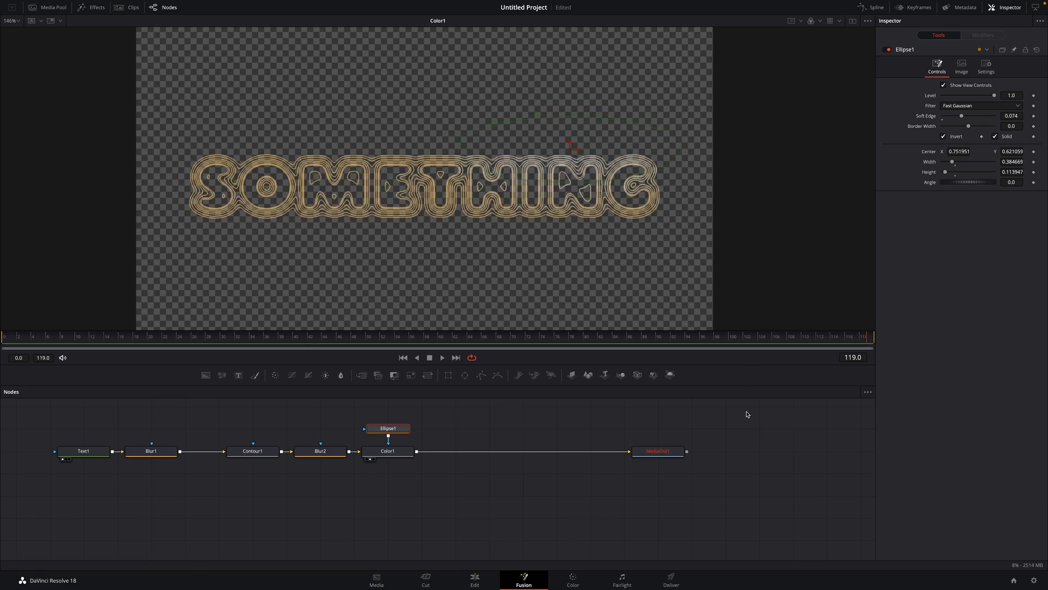
{"action": "mouse_move", "coordinate": [473, 147]}
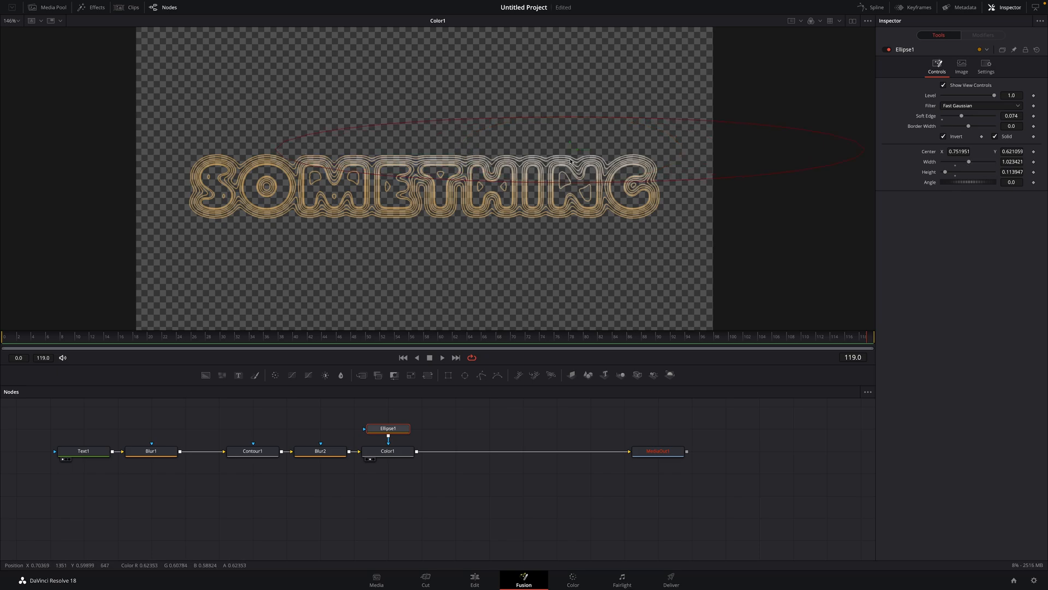
{"action": "left_click_drag", "start_coordinate": [571, 160], "coordinate": [458, 153]}
{"action": "type", "text": "colo"}
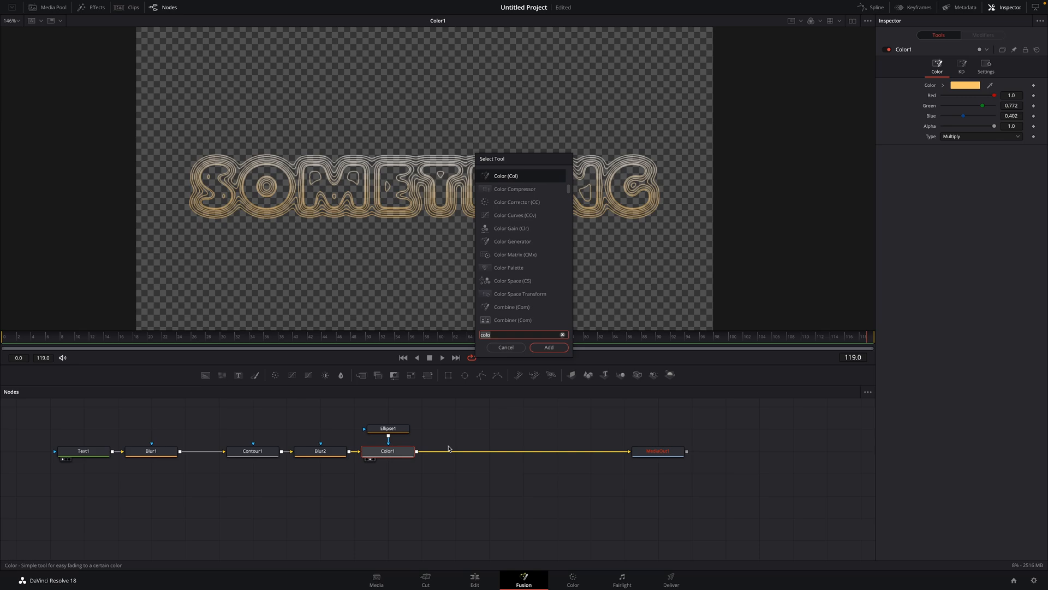
Add an ExponentialGlow node after Color1
{"action": "type", "text": "exp"}
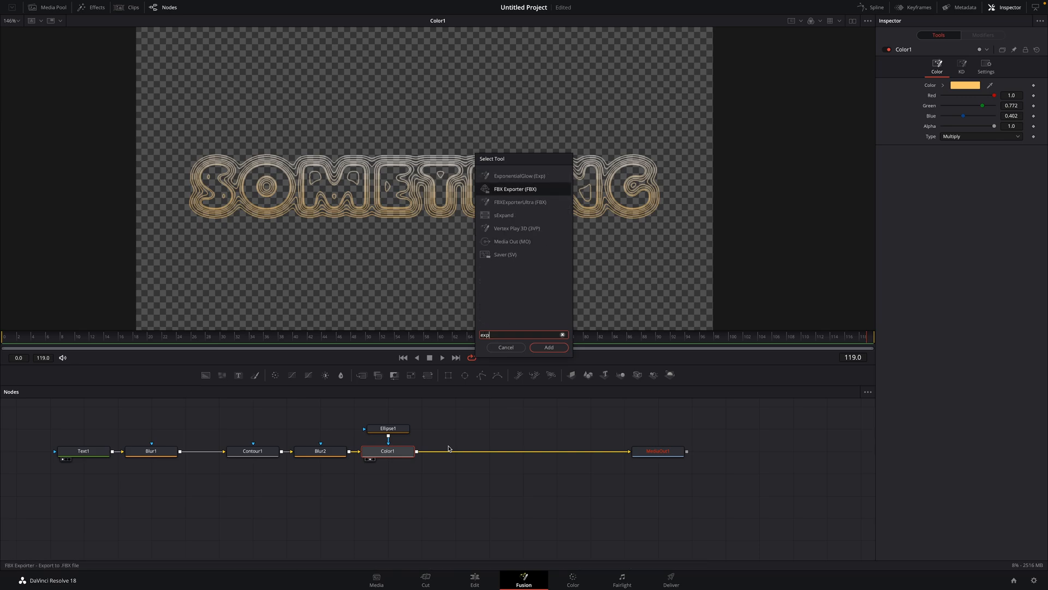
{"action": "left_click", "coordinate": [548, 347]}
{"action": "type", "text": "ch"}
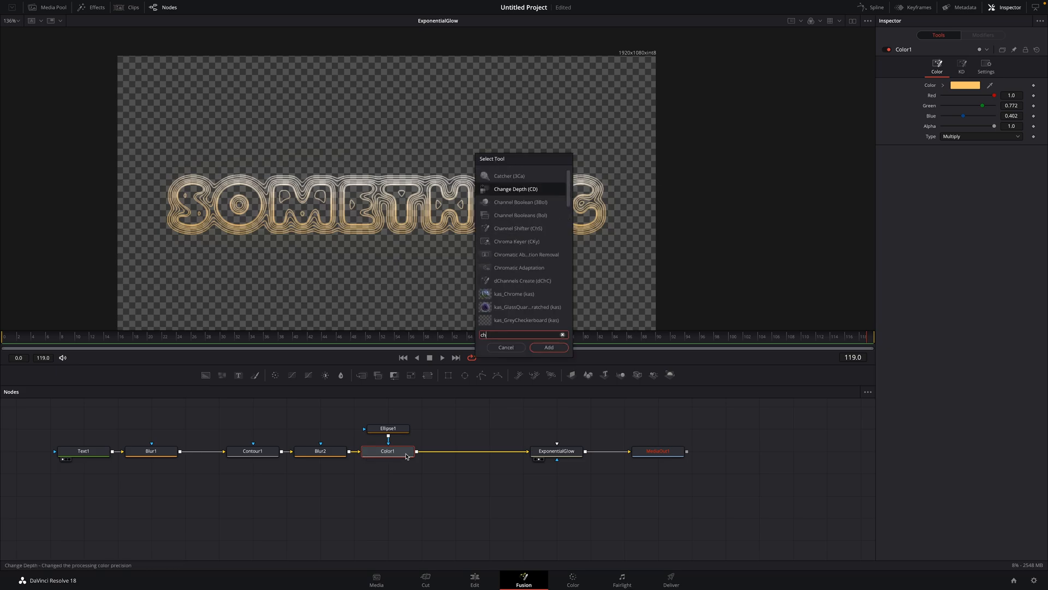
Insert ChangeDepth1 between Color1 and the glow, set to float32 depth
{"action": "left_click", "coordinate": [548, 347]}
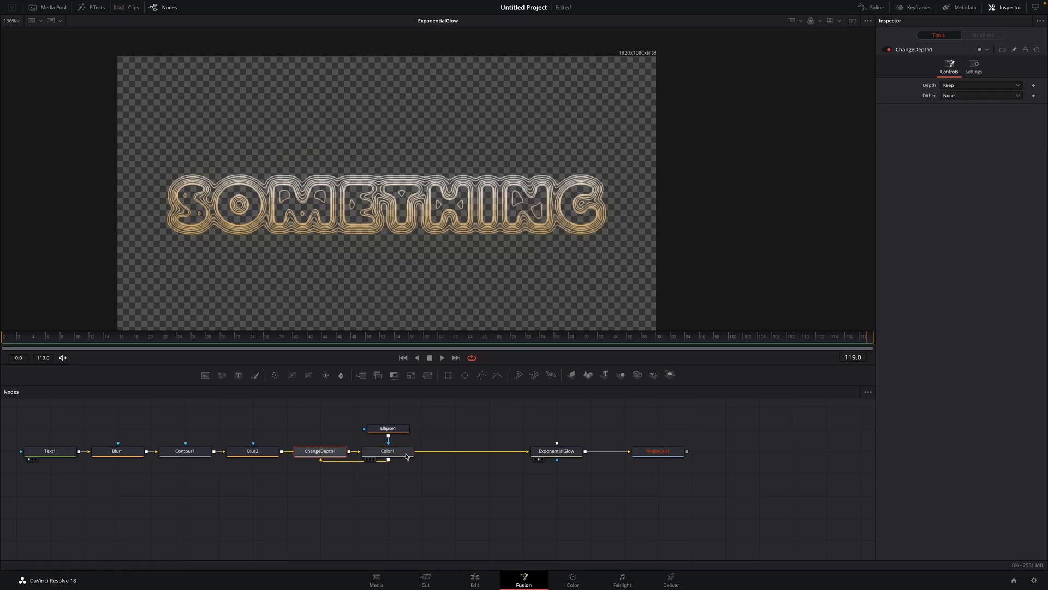
{"action": "left_click_drag", "start_coordinate": [320, 451], "coordinate": [455, 451]}
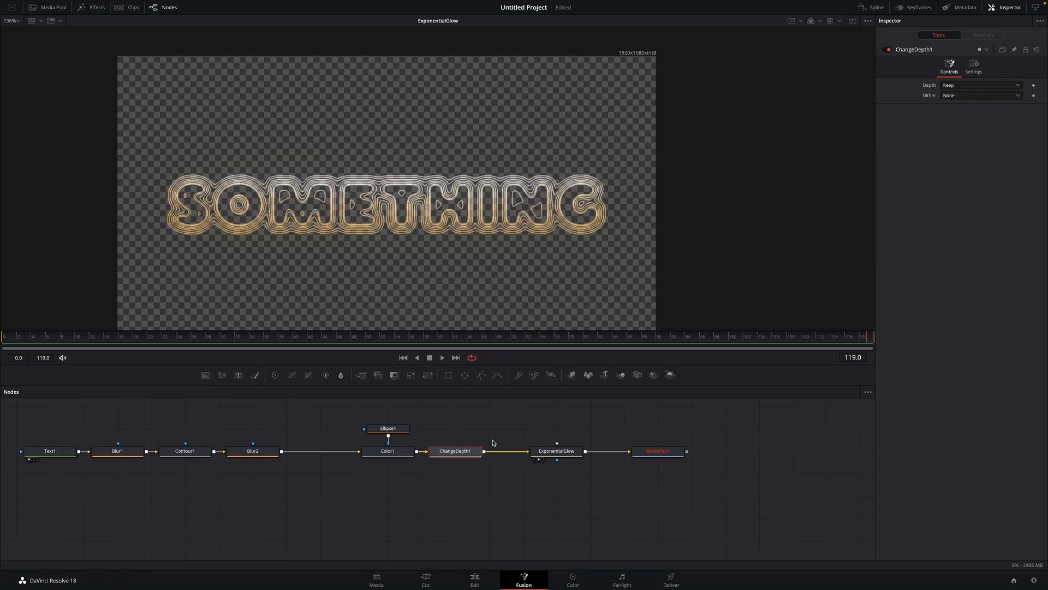
{"action": "left_click", "coordinate": [979, 85]}
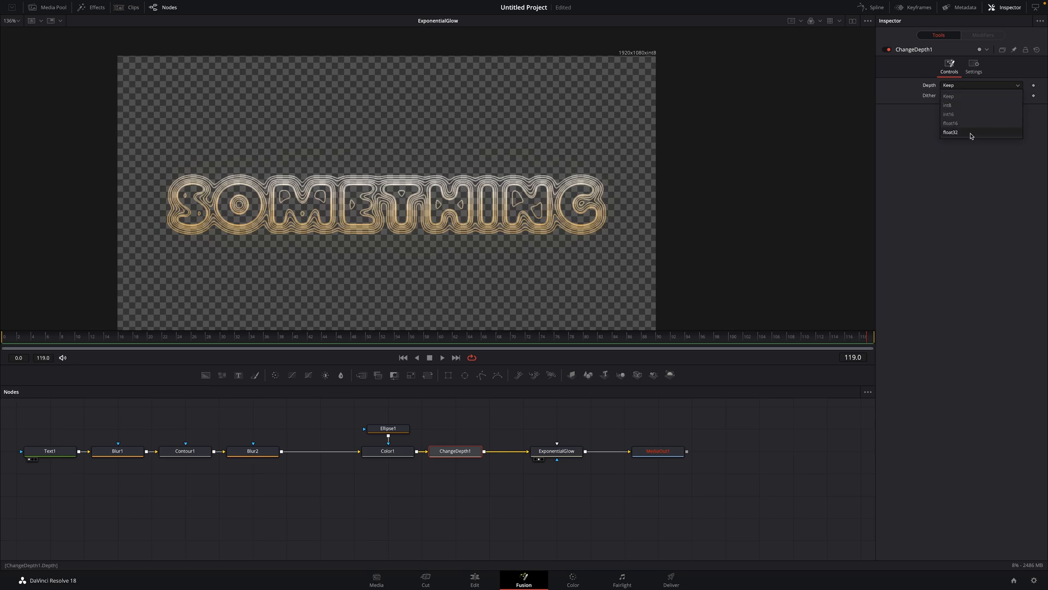
{"action": "left_click", "coordinate": [556, 450]}
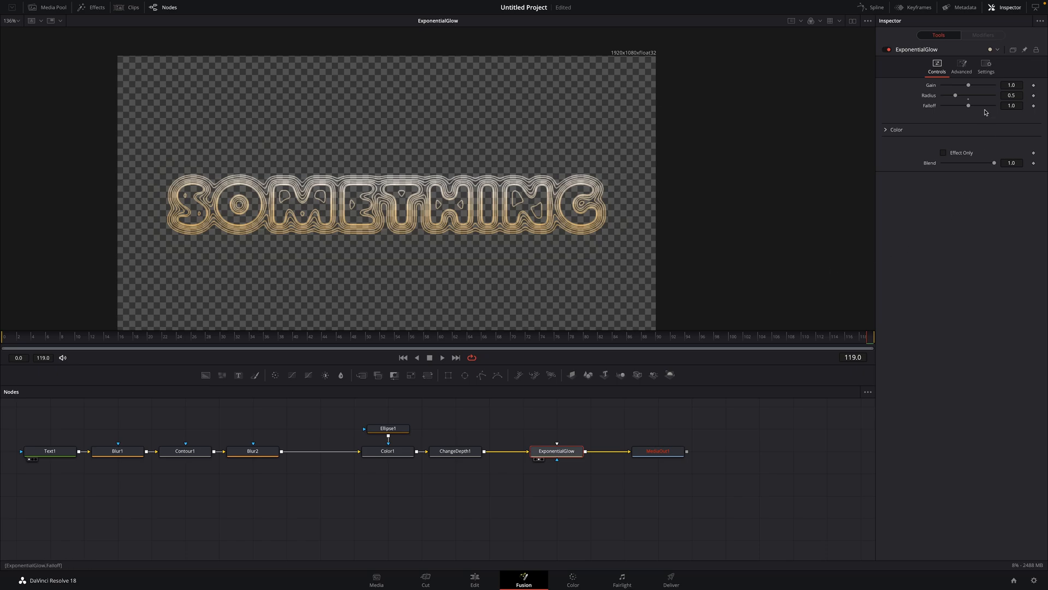
Set the glow falloff to 0.727, radius to about 0.81 and gain to about 1.44
{"action": "left_click_drag", "start_coordinate": [968, 105], "coordinate": [955, 105]}
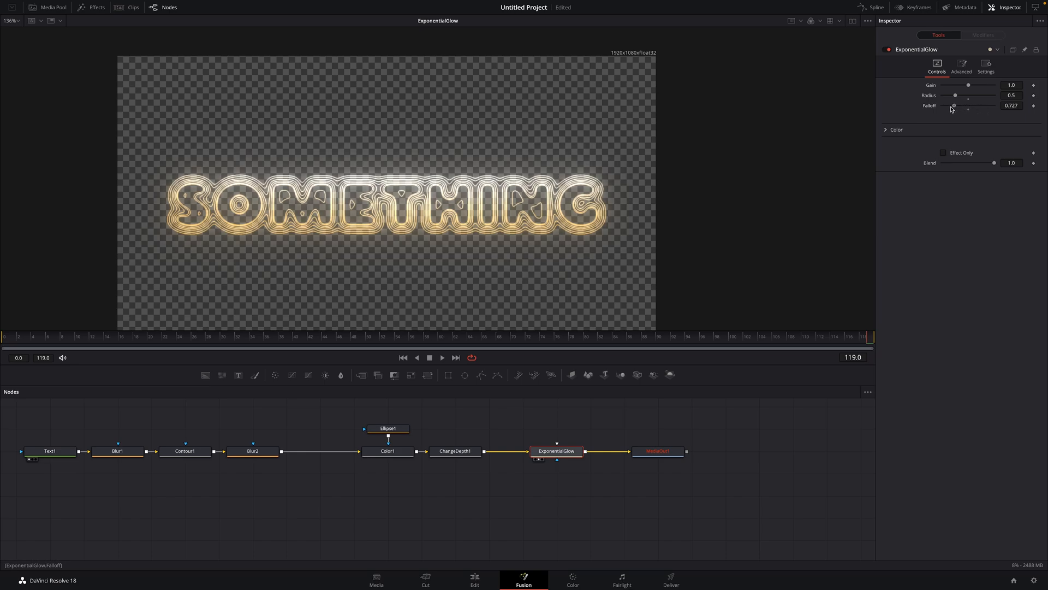
{"action": "left_click_drag", "start_coordinate": [957, 95], "coordinate": [970, 95]}
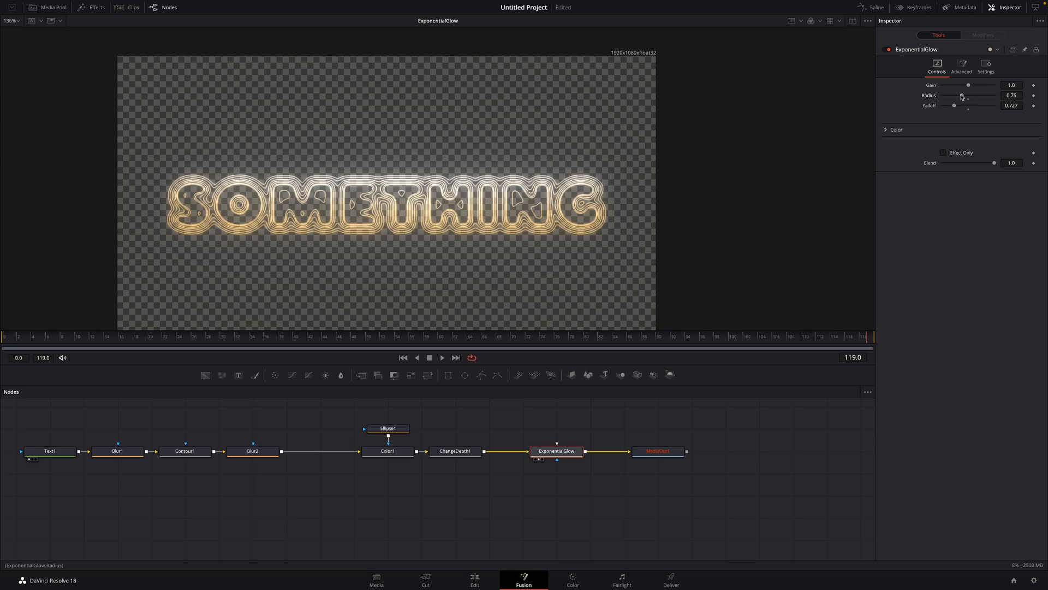
{"action": "left_click_drag", "start_coordinate": [968, 85], "coordinate": [973, 85]}
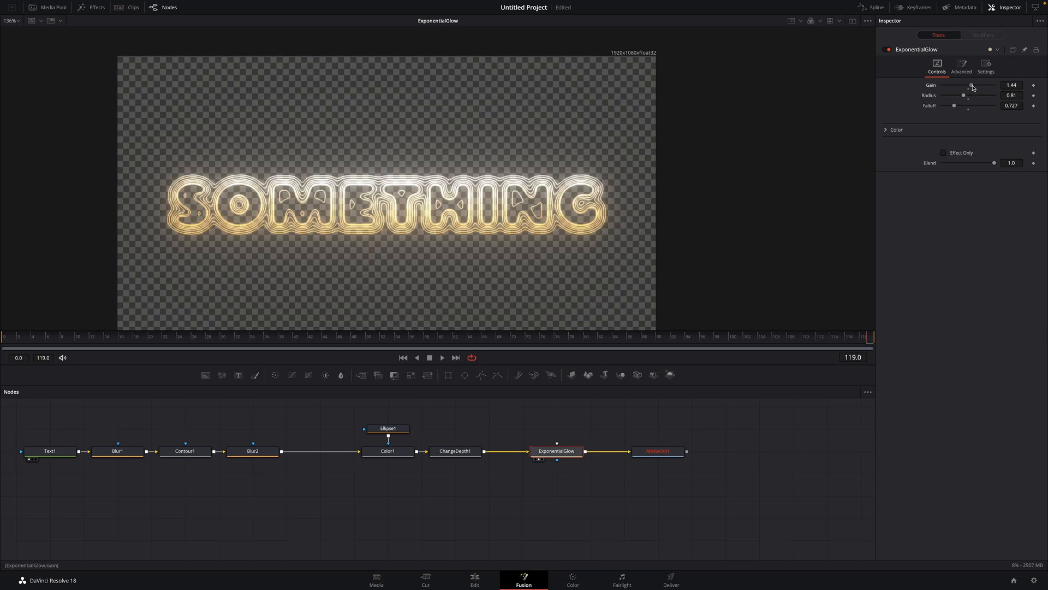
Untick Checker Underlay in the viewer's Global Options so the backdrop shows black
{"action": "right_click", "coordinate": [528, 301]}
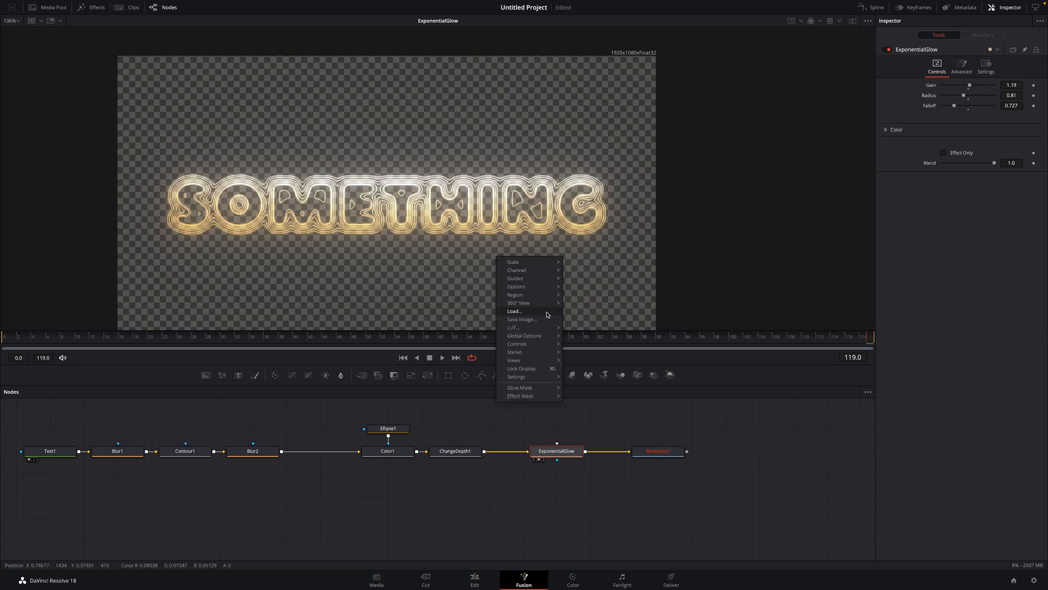
{"action": "mouse_move", "coordinate": [515, 279]}
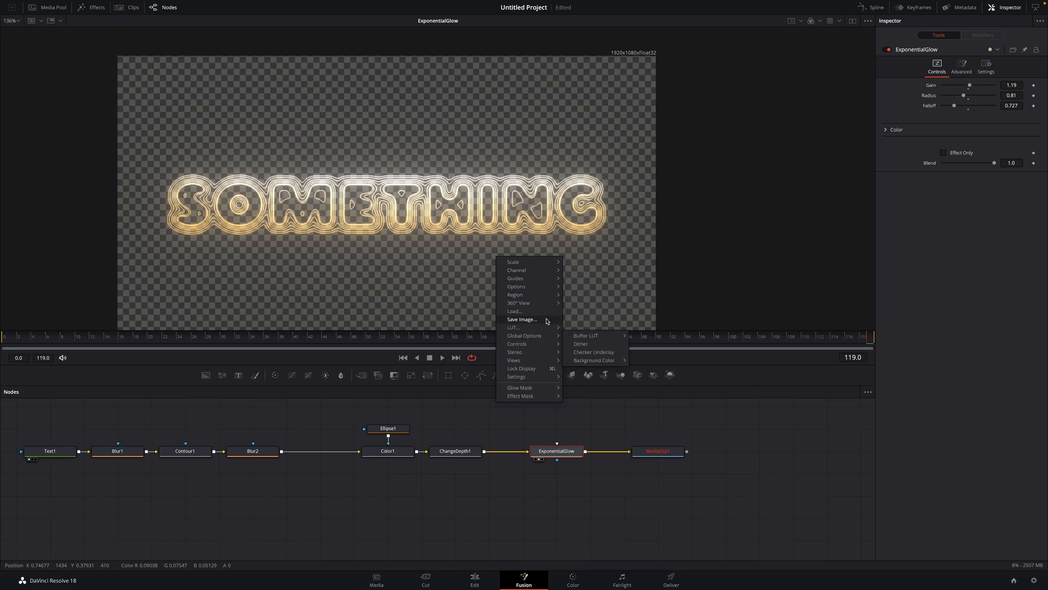
{"action": "left_click", "coordinate": [592, 352]}
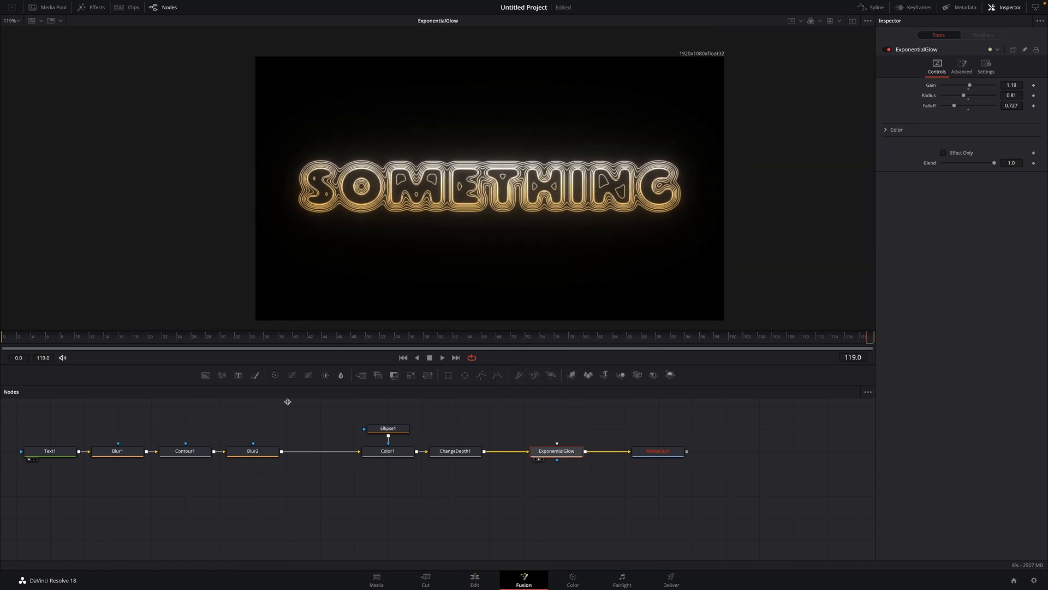
Sweep Blur1's size through wide and tight contour looks, settling at about 11
{"action": "left_click", "coordinate": [118, 451]}
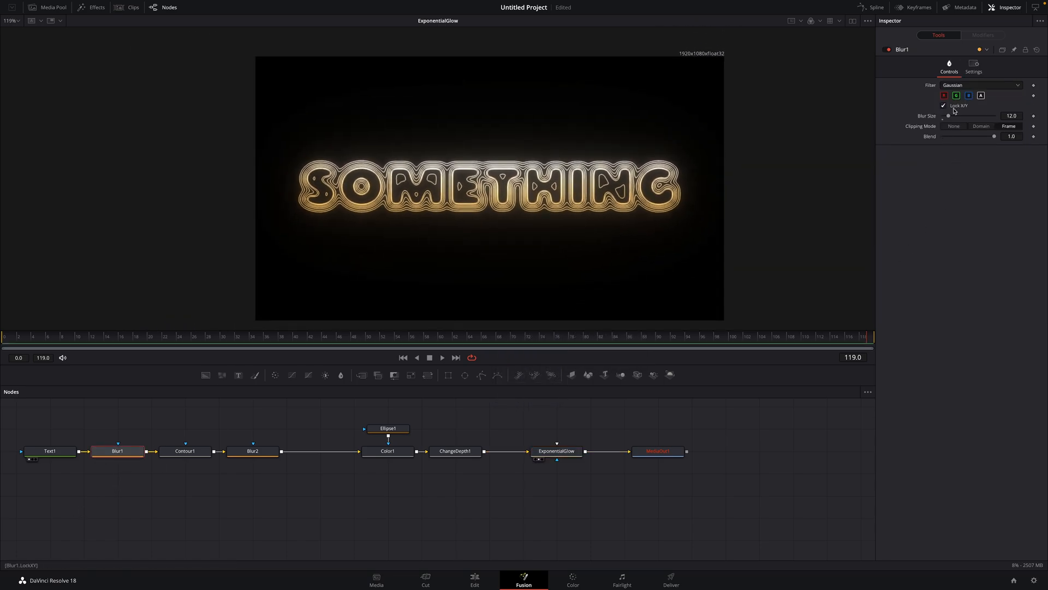
{"action": "left_click_drag", "start_coordinate": [948, 116], "coordinate": [954, 116]}
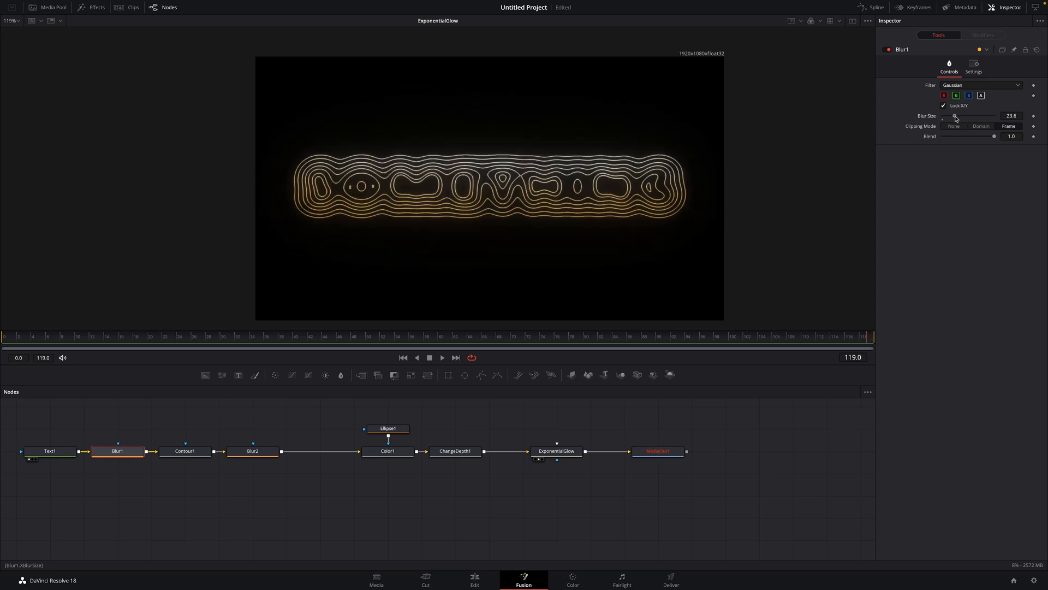
{"action": "left_click_drag", "start_coordinate": [954, 118], "coordinate": [948, 118]}
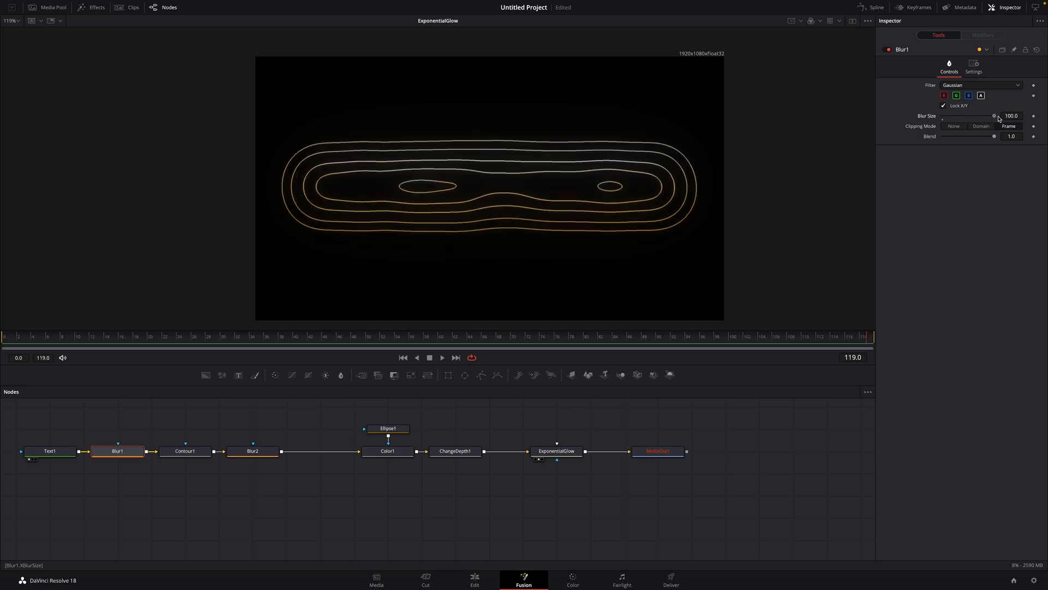
{"action": "left_click_drag", "start_coordinate": [994, 116], "coordinate": [979, 116]}
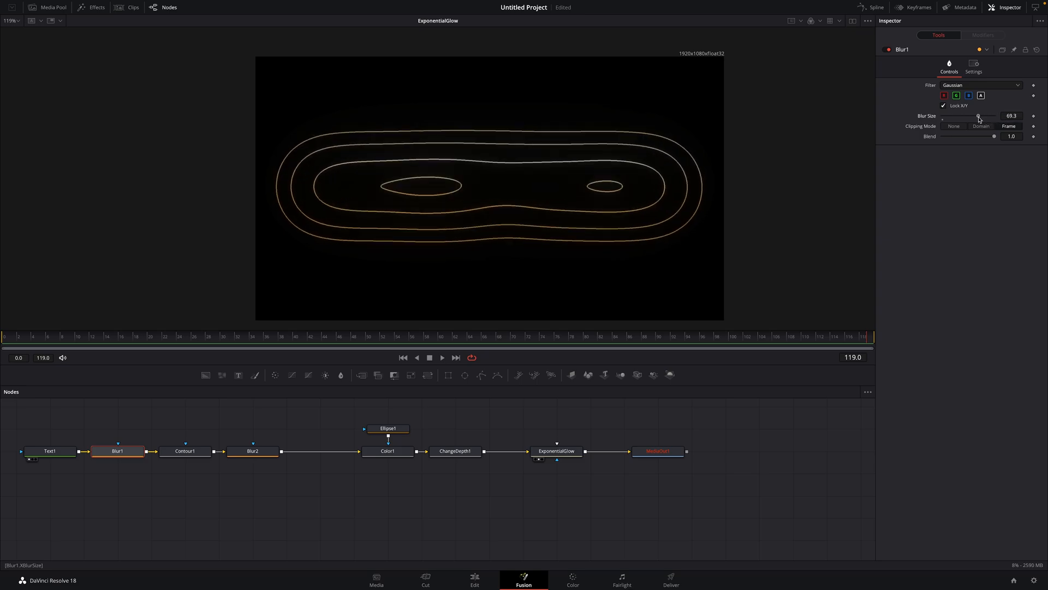
{"action": "left_click_drag", "start_coordinate": [979, 116], "coordinate": [957, 116]}
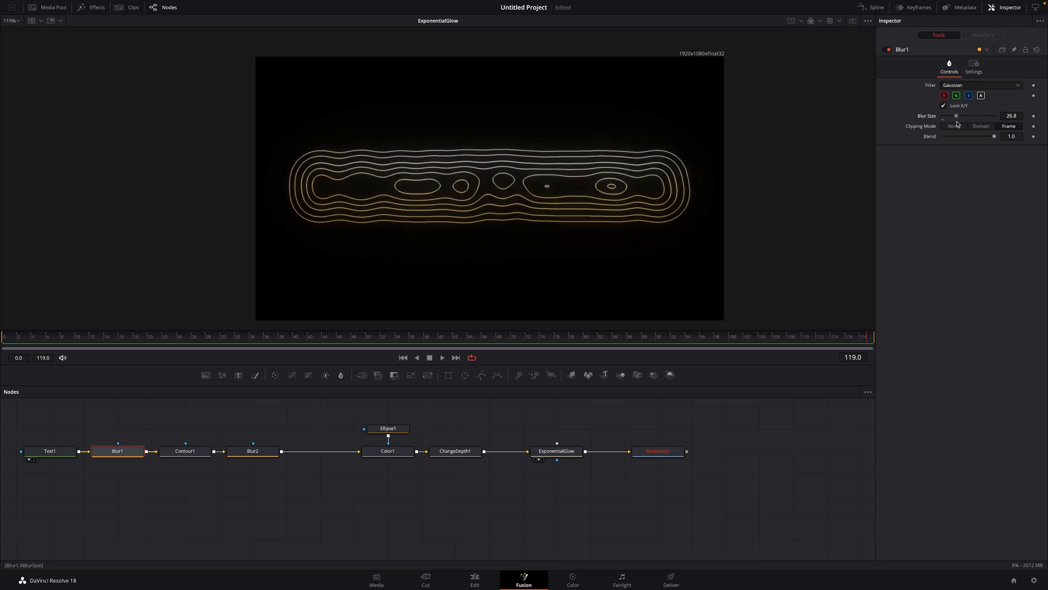
{"action": "left_click_drag", "start_coordinate": [956, 116], "coordinate": [947, 115]}
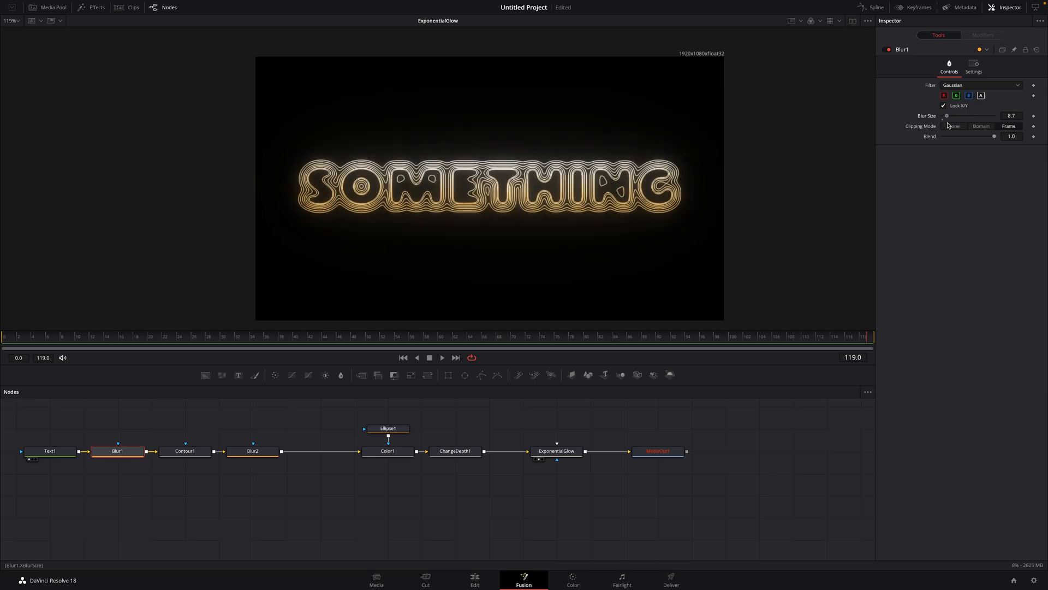
{"action": "left_click_drag", "start_coordinate": [947, 116], "coordinate": [944, 115]}
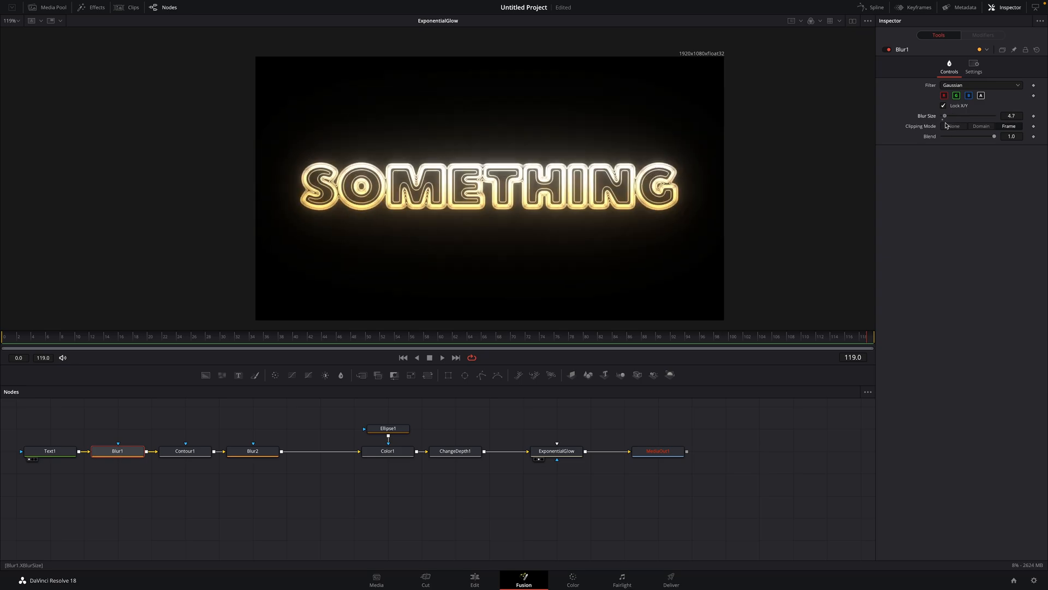
{"action": "left_click_drag", "start_coordinate": [946, 116], "coordinate": [969, 116]}
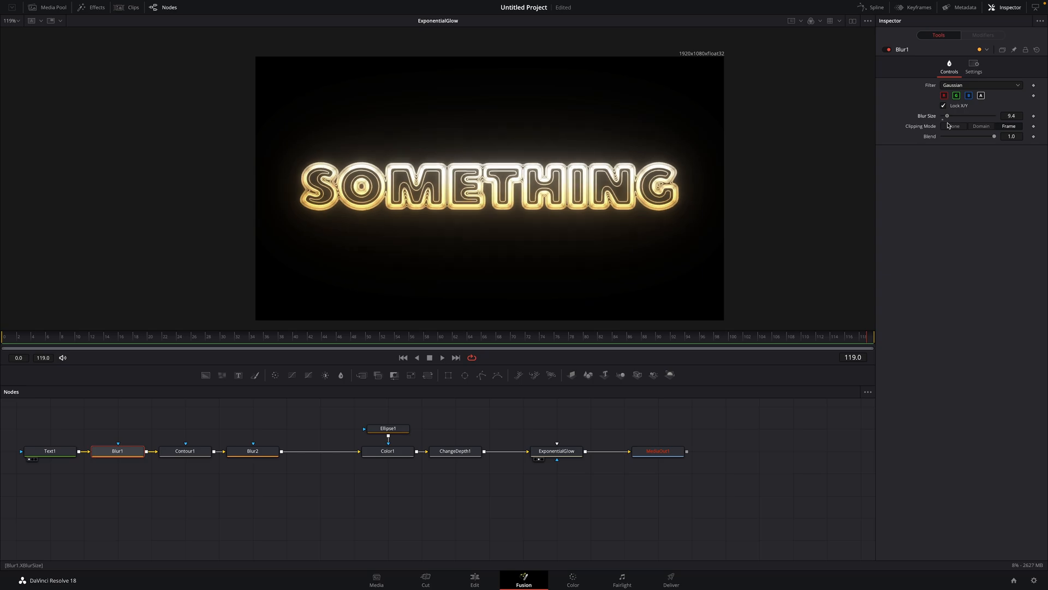
{"action": "left_click_drag", "start_coordinate": [946, 116], "coordinate": [949, 116]}
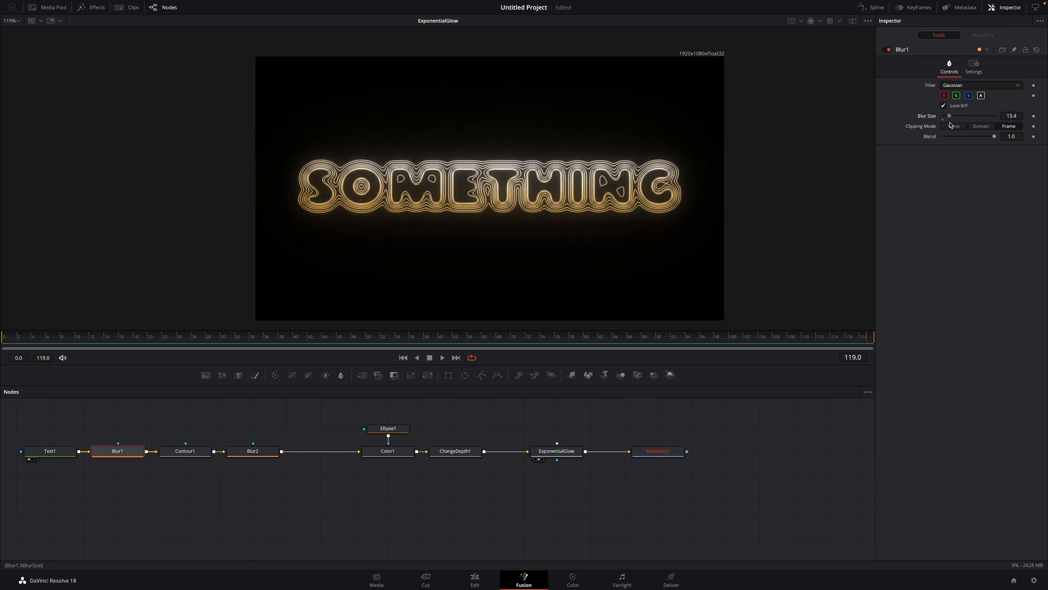
{"action": "left_click_drag", "start_coordinate": [976, 116], "coordinate": [957, 116]}
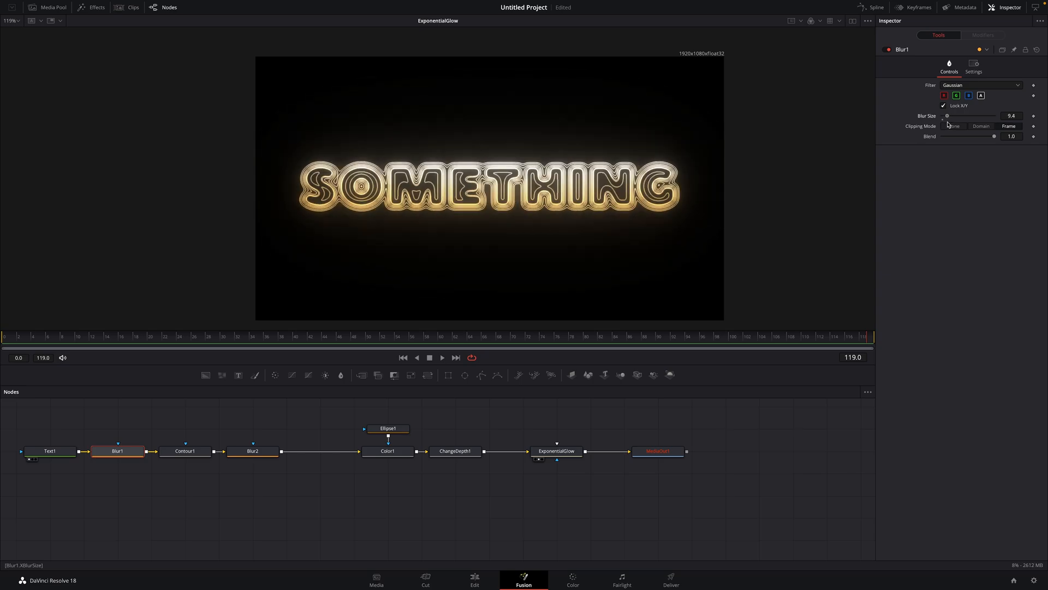
{"action": "left_click_drag", "start_coordinate": [948, 116], "coordinate": [952, 115]}
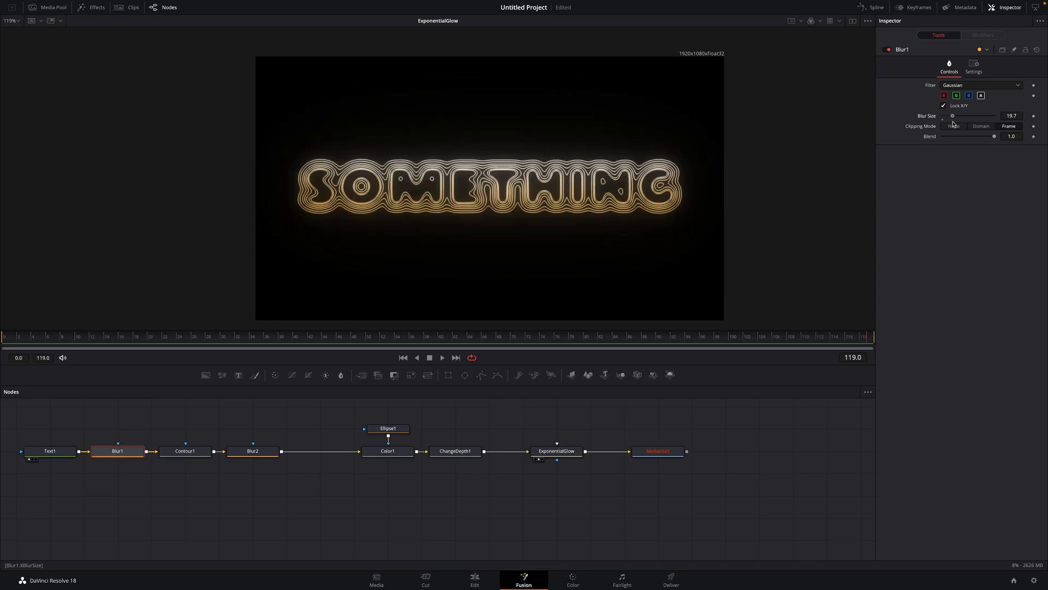
{"action": "left_click_drag", "start_coordinate": [953, 116], "coordinate": [945, 115]}
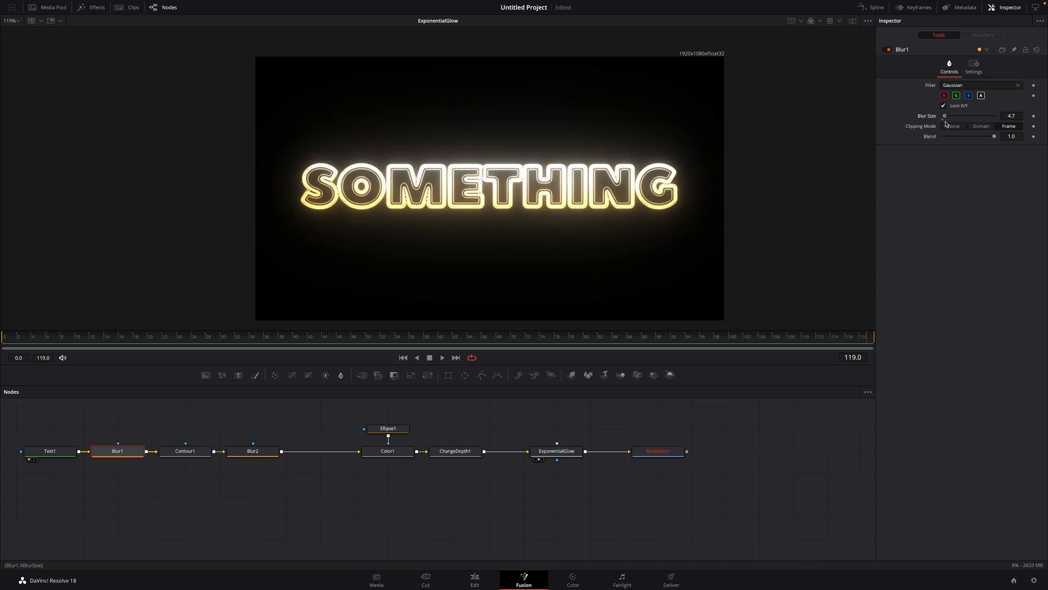
{"action": "left_click_drag", "start_coordinate": [945, 116], "coordinate": [948, 116]}
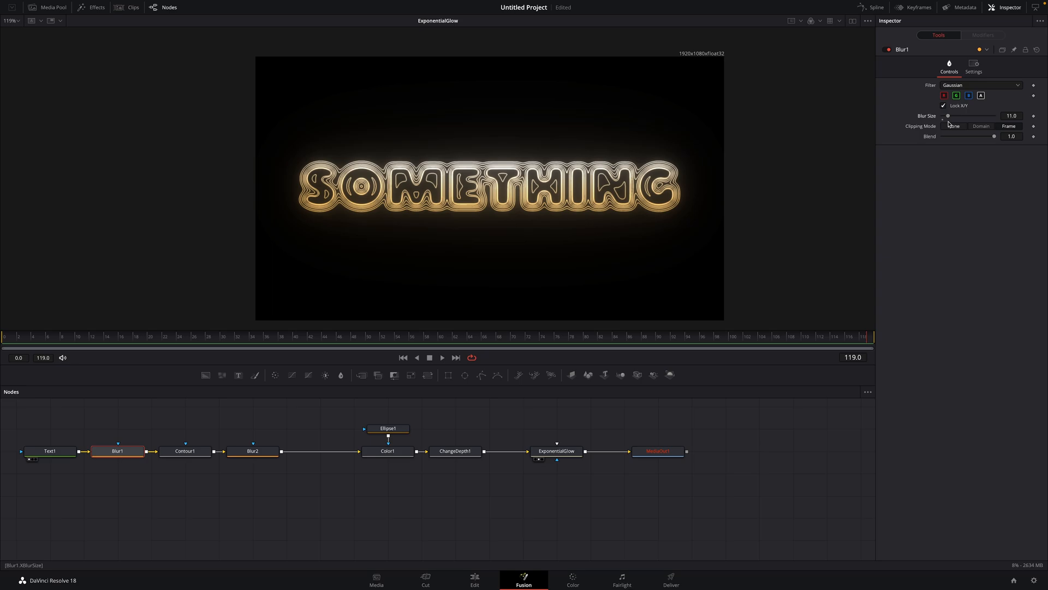
{"action": "left_click", "coordinate": [49, 451]}
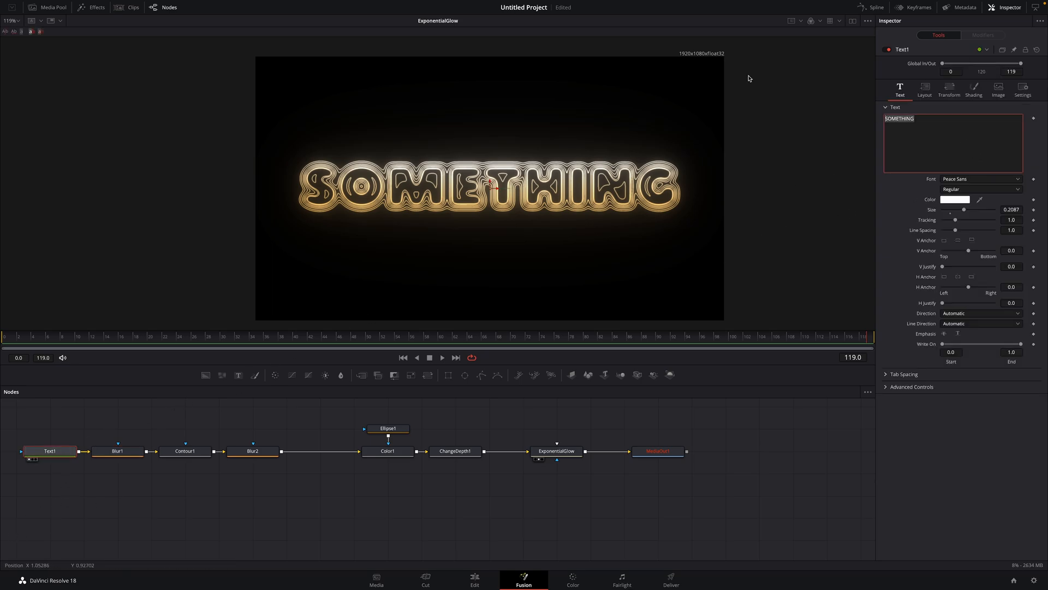
Replace Text1's word with ANYTHING and select MediaOut1
{"action": "type", "text": "ANYTHING"}
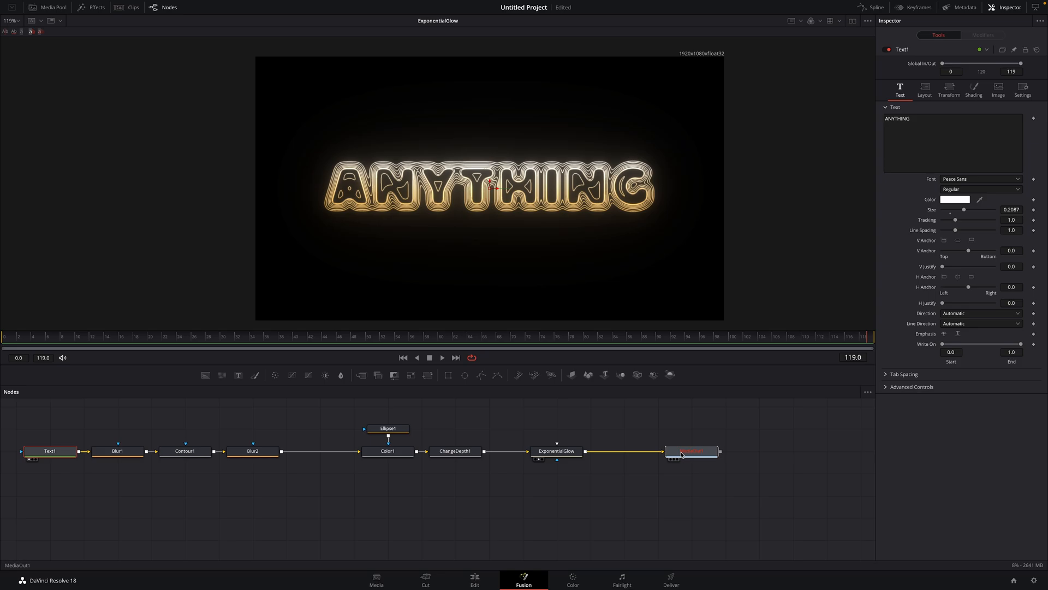
{"action": "left_click", "coordinate": [691, 451]}
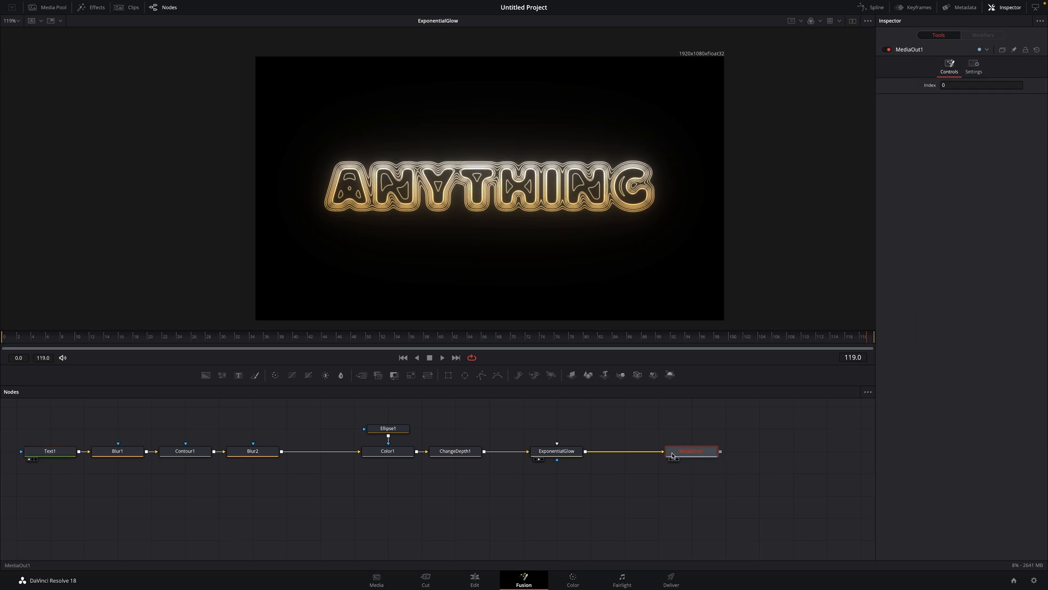
{"action": "mouse_move", "coordinate": [692, 451]}
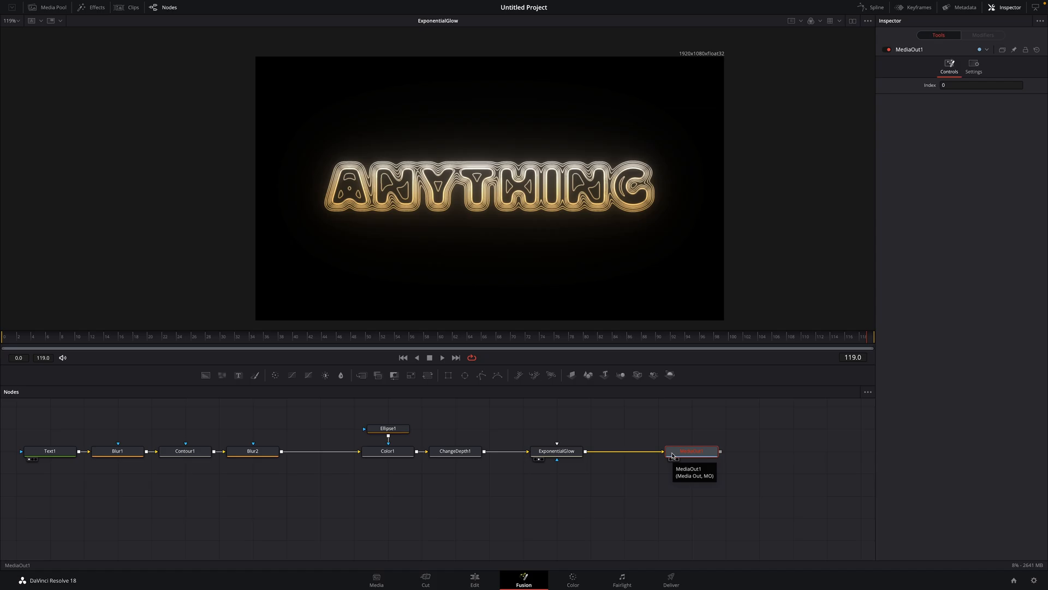